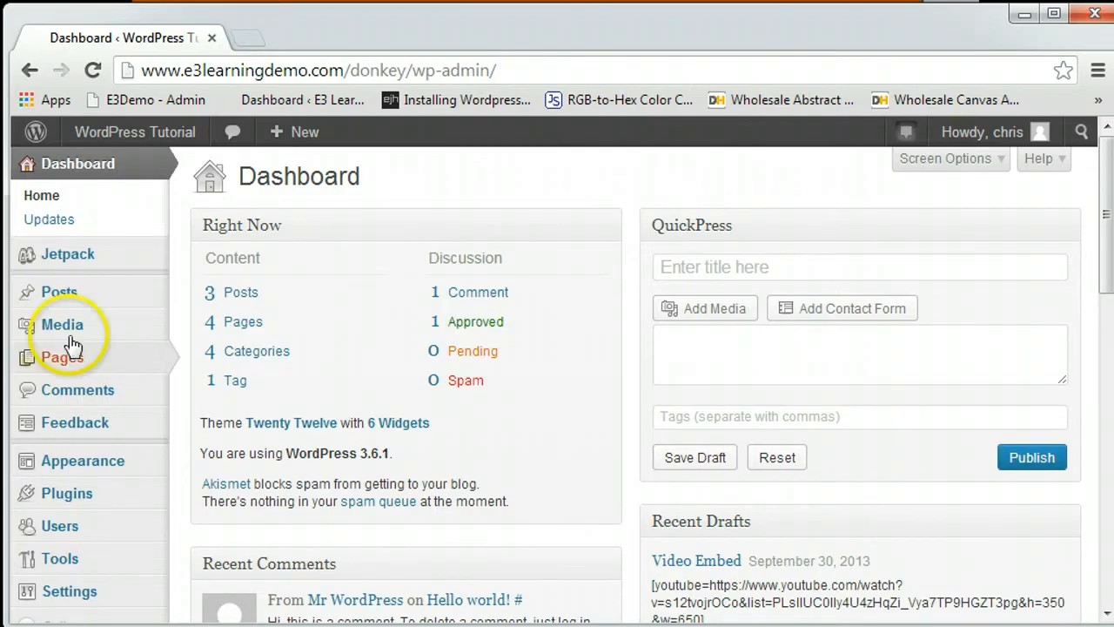
Start a new post from Posts > Add New and scroll to its Categories box.
{"action": "left_click", "coordinate": [60, 292]}
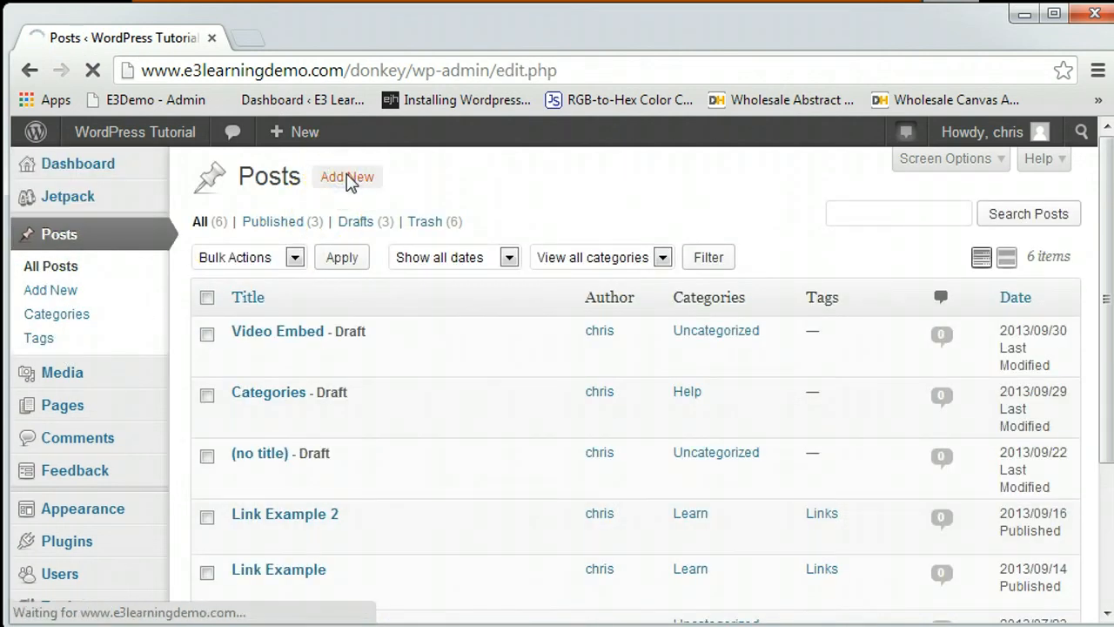
{"action": "left_click", "coordinate": [345, 178]}
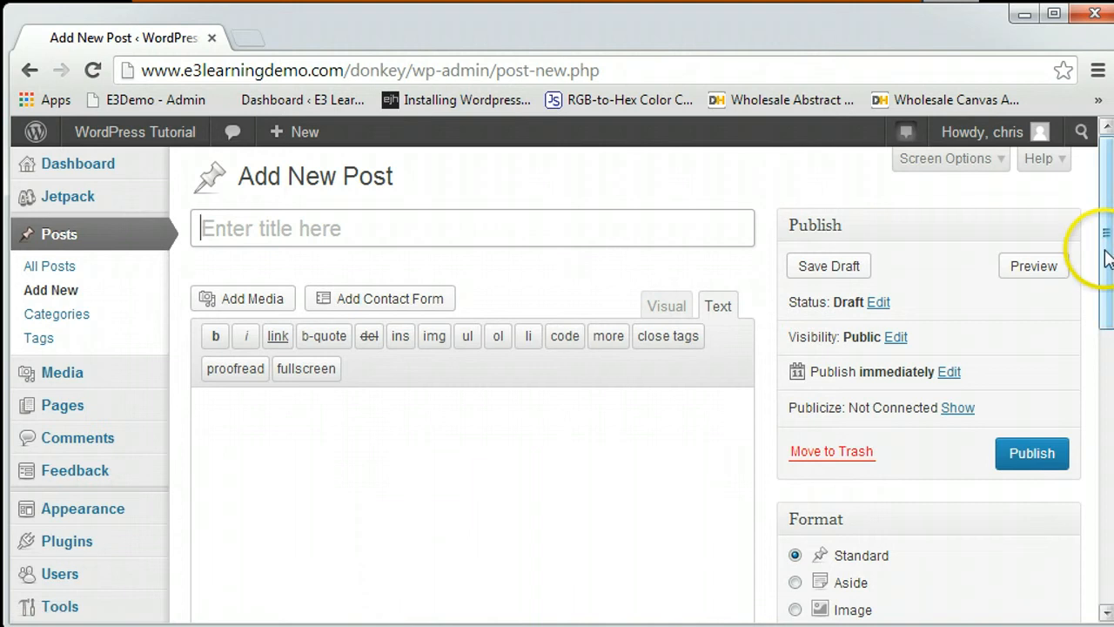
{"action": "scroll", "scroll_direction": "down", "scroll_amount": 3}
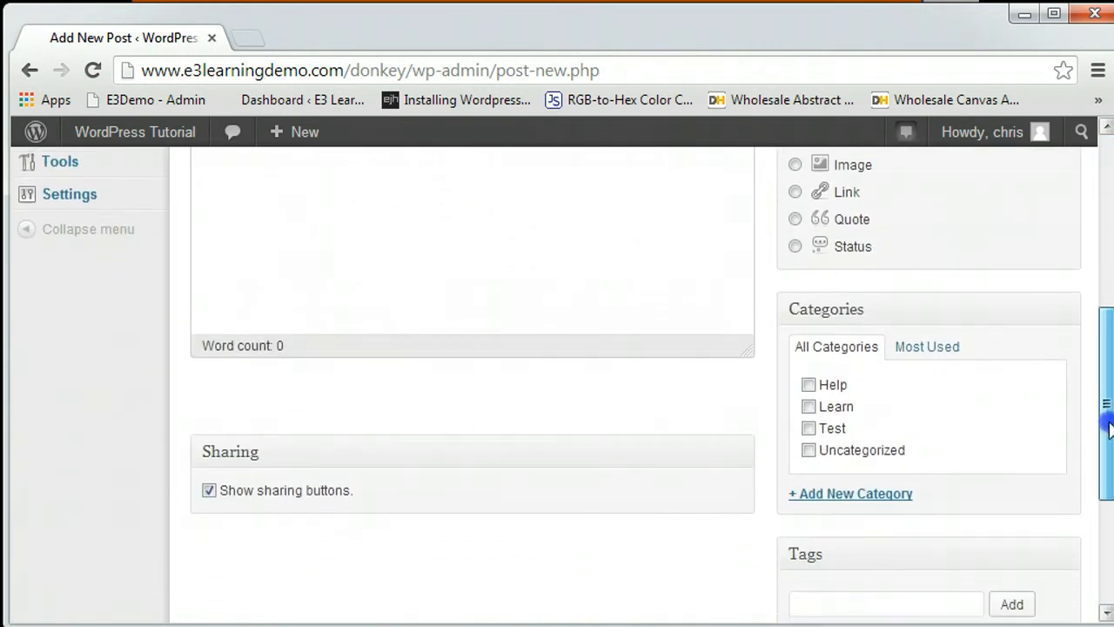
{"action": "scroll", "scroll_direction": "down", "scroll_amount": 3}
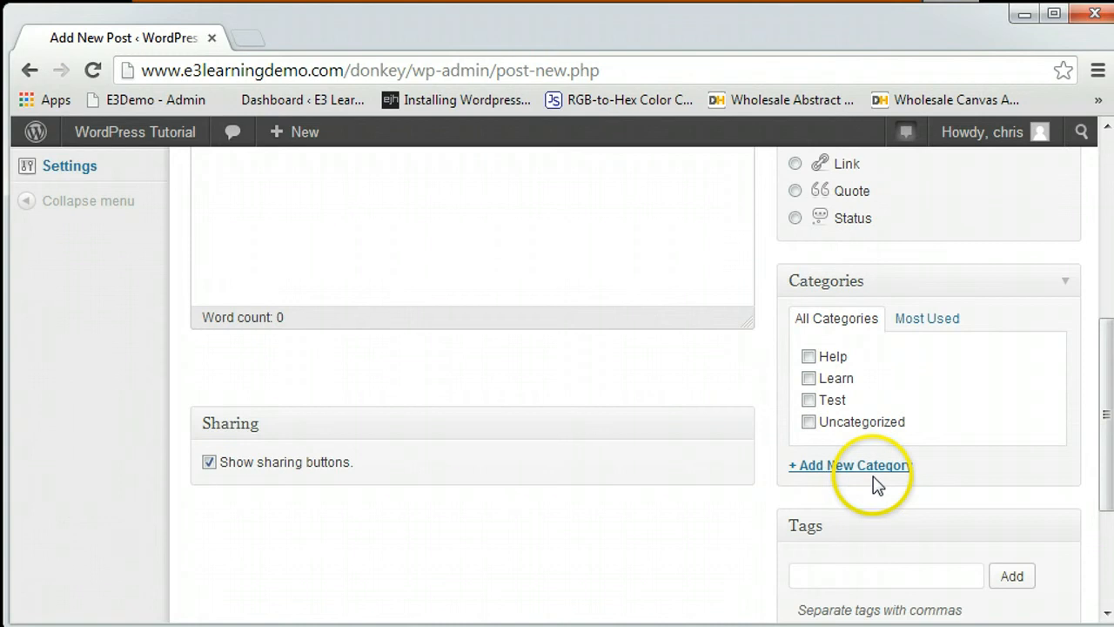
{"action": "mouse_move", "coordinate": [870, 487]}
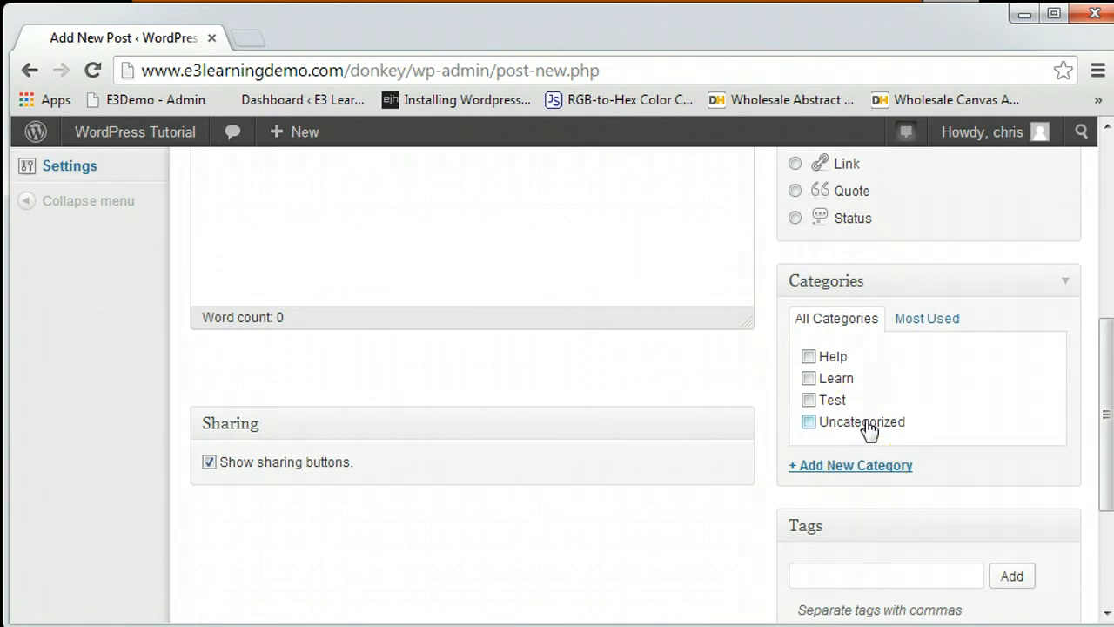
Add a top-level category named New with no parent, ticked for this post.
{"action": "left_click", "coordinate": [849, 467]}
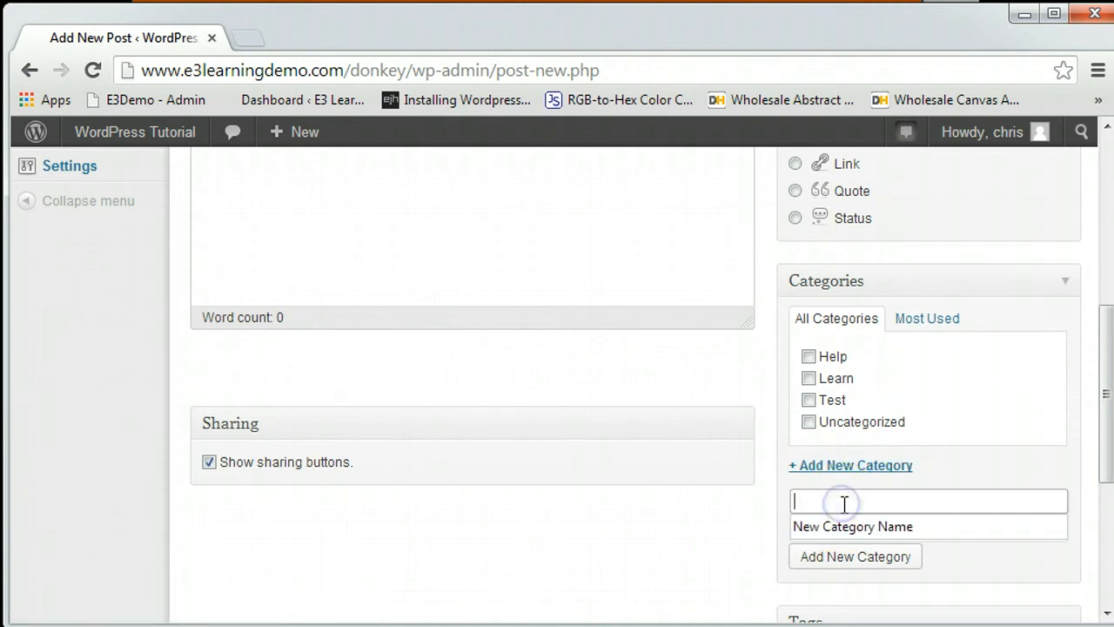
{"action": "type", "text": "New"}
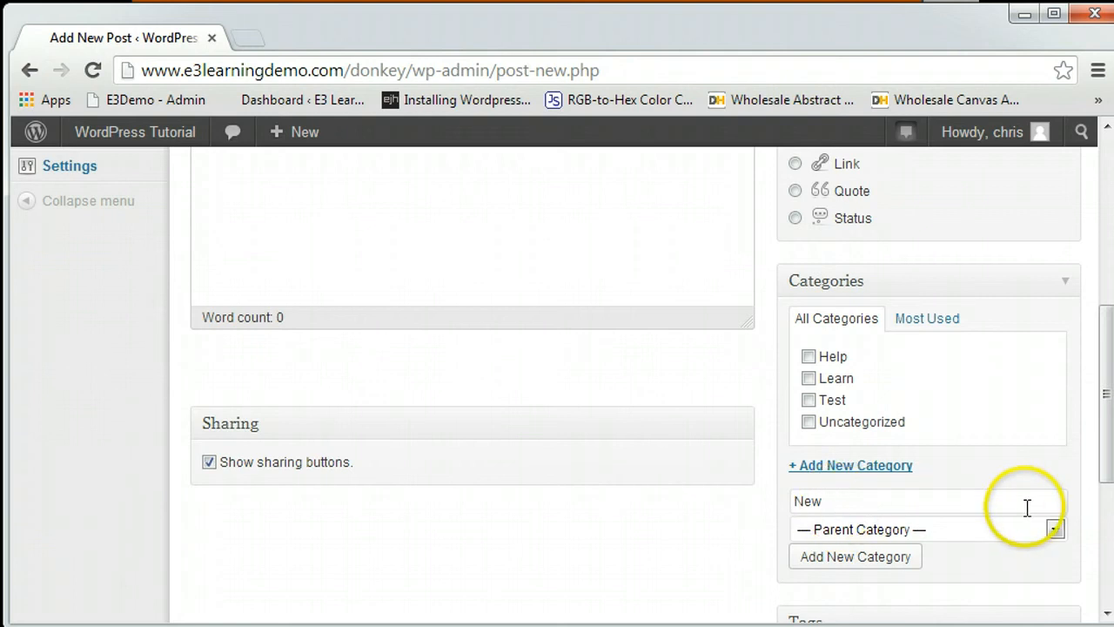
{"action": "left_click", "coordinate": [1054, 529]}
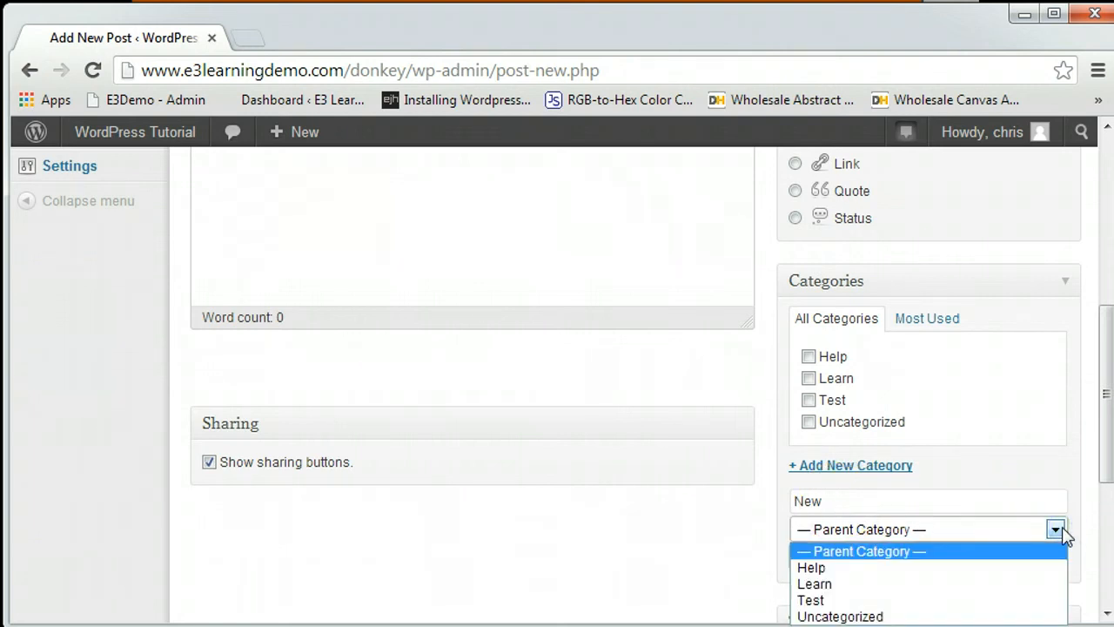
{"action": "left_click", "coordinate": [1053, 529]}
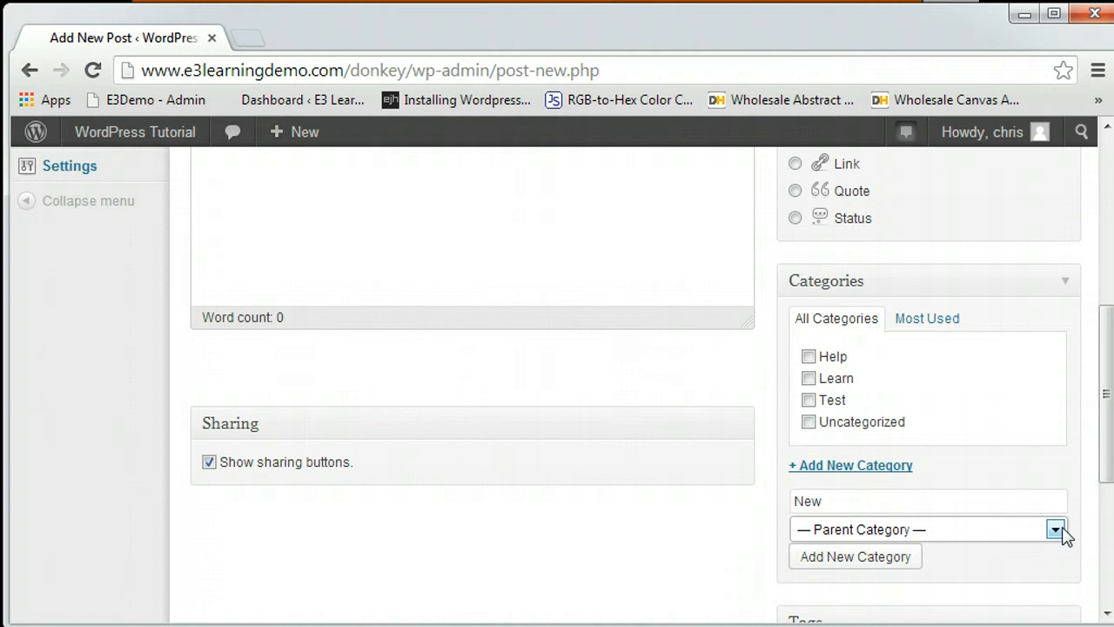
{"action": "mouse_move", "coordinate": [896, 566]}
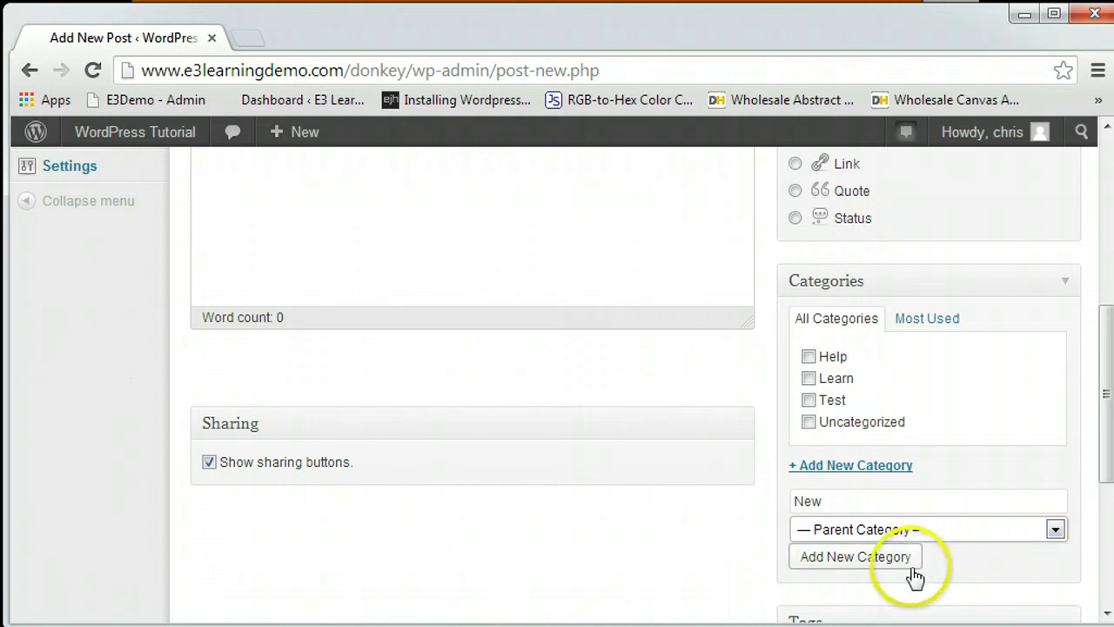
{"action": "left_click", "coordinate": [853, 557]}
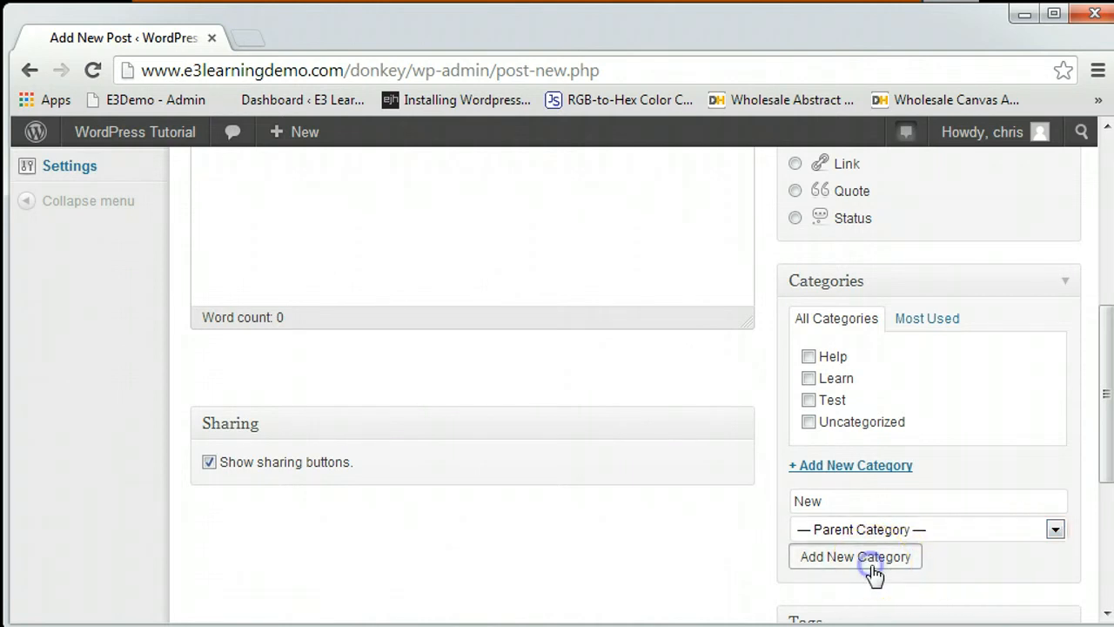
{"action": "left_click", "coordinate": [853, 557]}
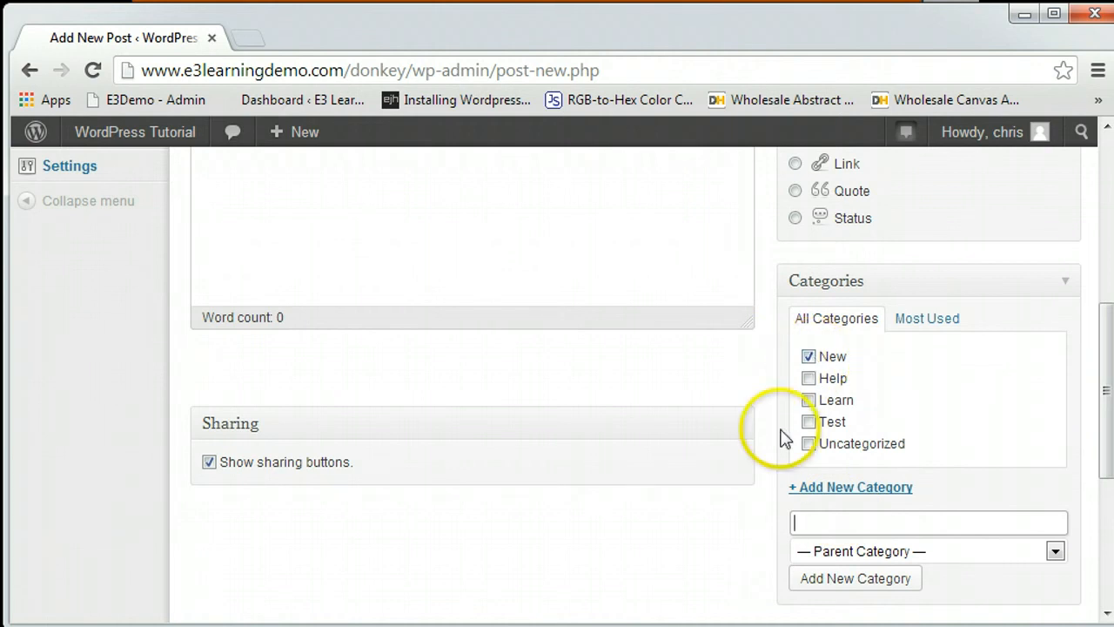
{"action": "mouse_move", "coordinate": [665, 509]}
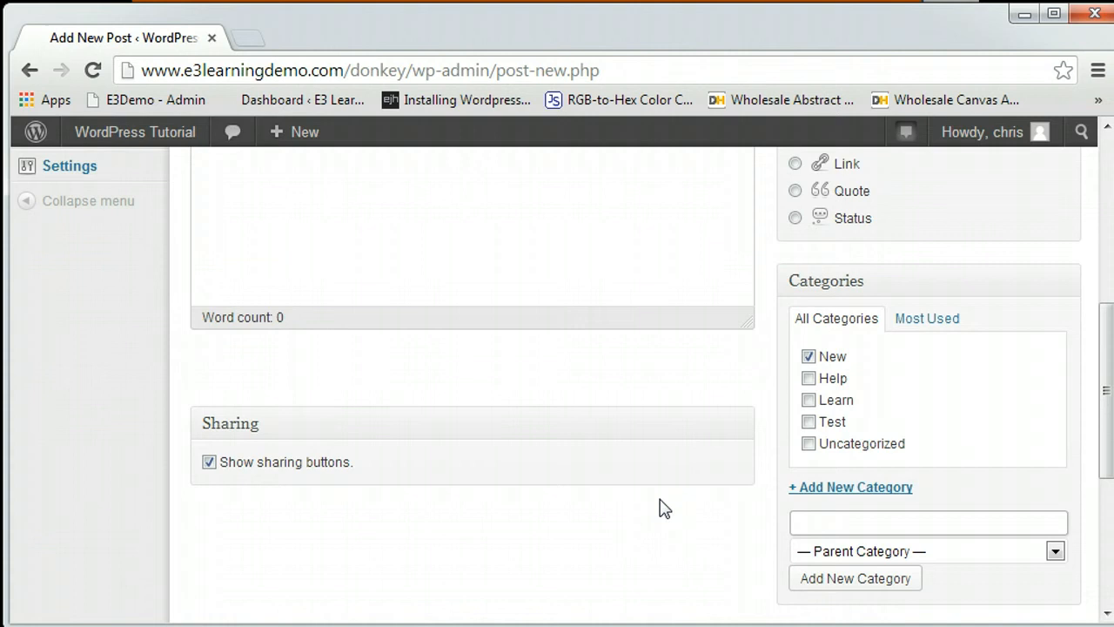
{"action": "left_click", "coordinate": [926, 317]}
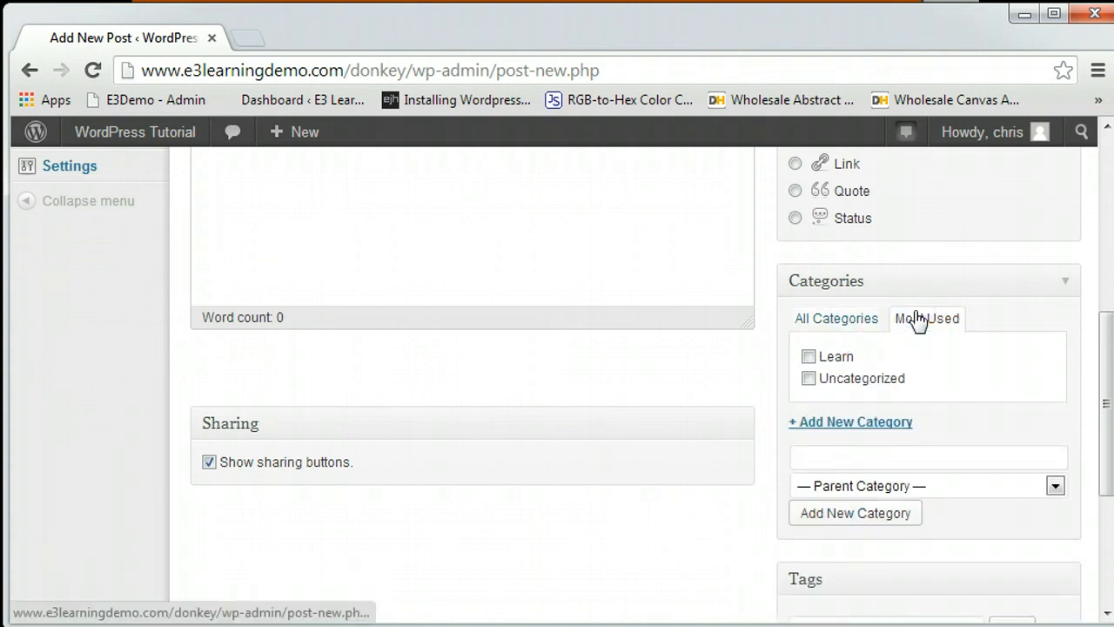
{"action": "left_click", "coordinate": [835, 316]}
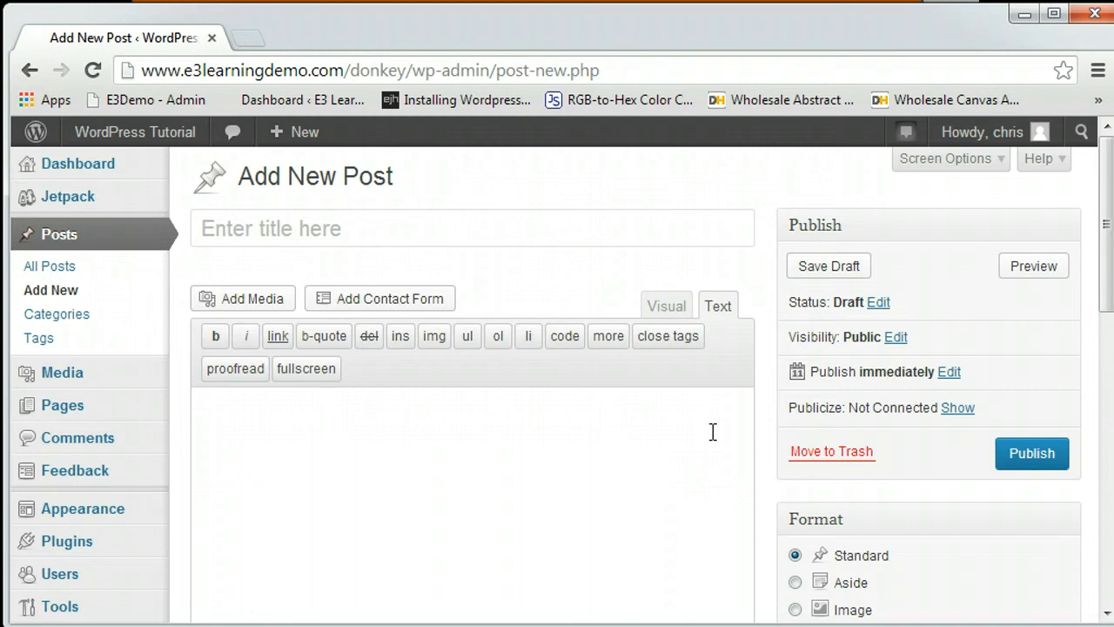
{"action": "scroll", "scroll_direction": "down", "scroll_amount": 3}
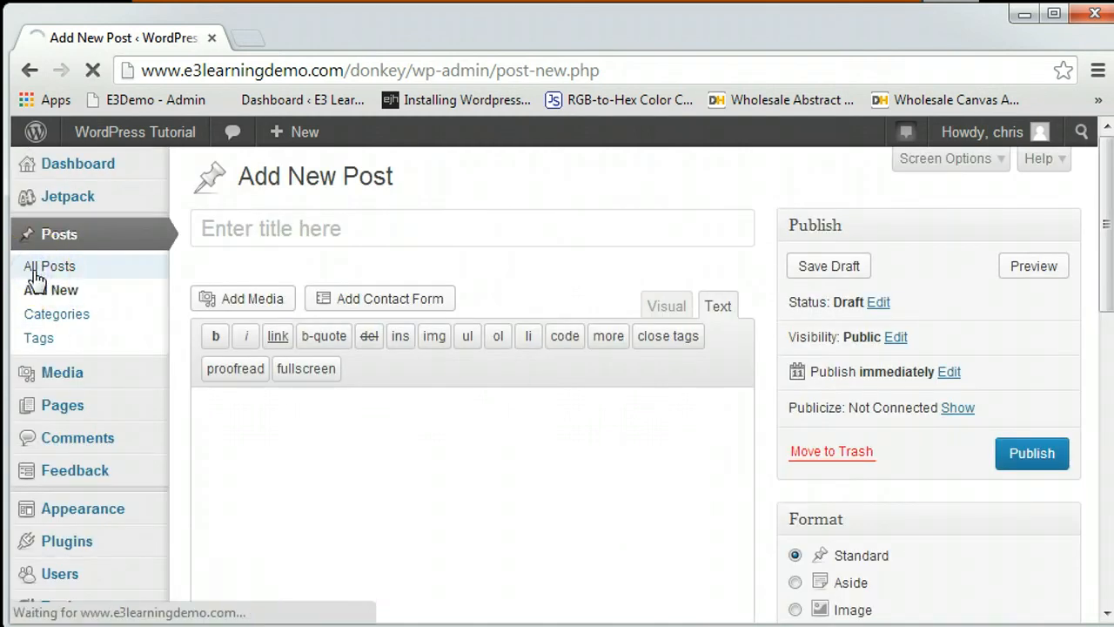
Quick Edit the Video Embed draft: check Learn, uncheck Uncategorized, and update.
{"action": "left_click", "coordinate": [49, 264]}
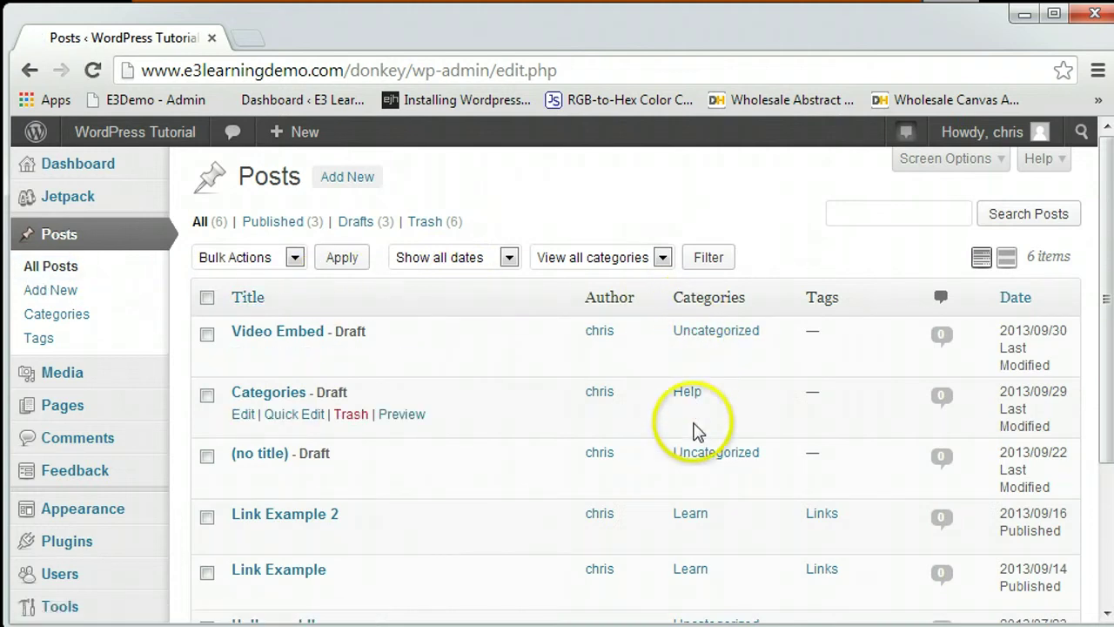
{"action": "mouse_move", "coordinate": [697, 351]}
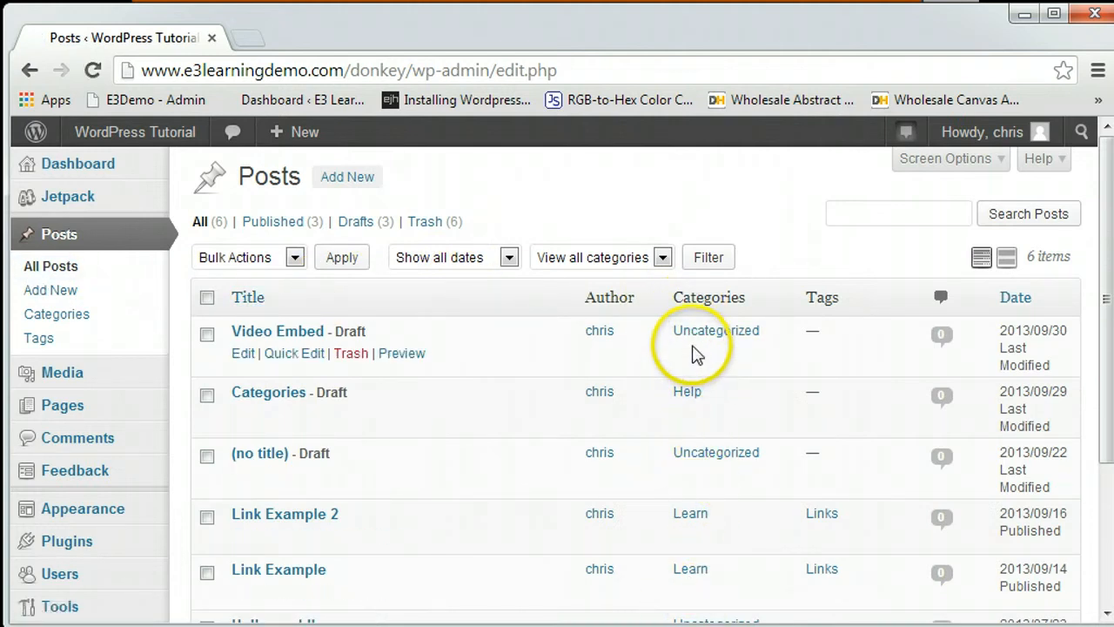
{"action": "left_click", "coordinate": [294, 353]}
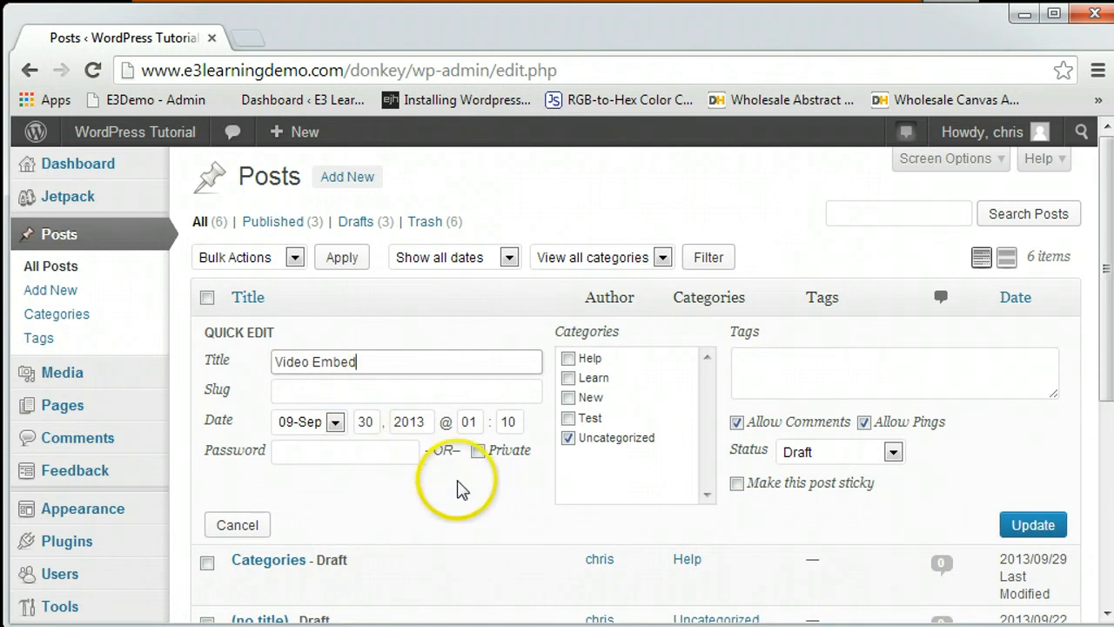
{"action": "mouse_move", "coordinate": [567, 378]}
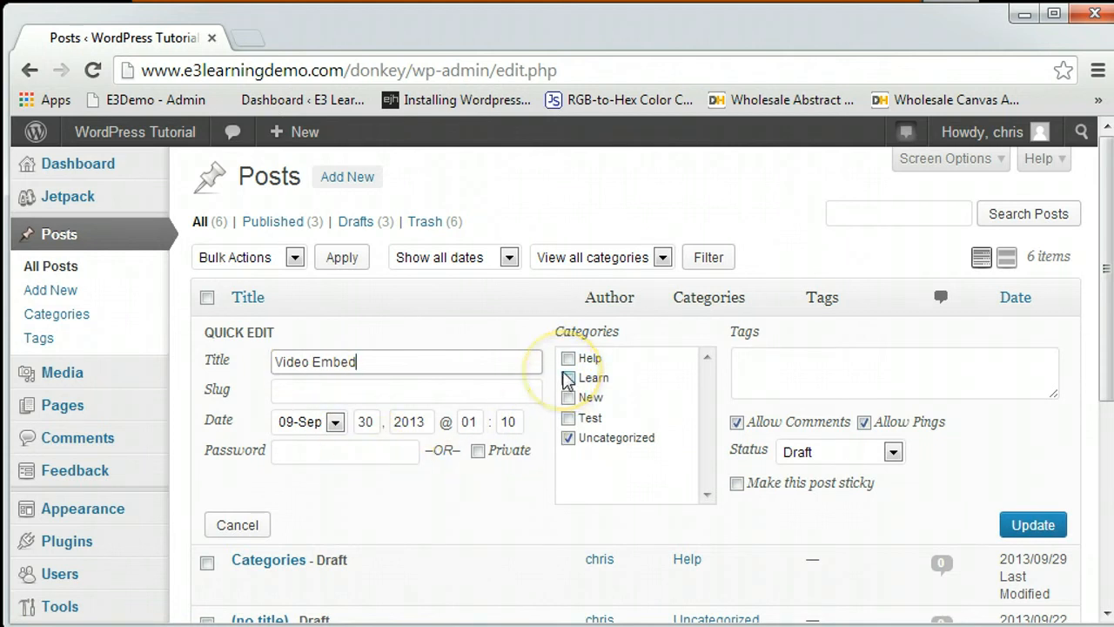
{"action": "left_click", "coordinate": [568, 438]}
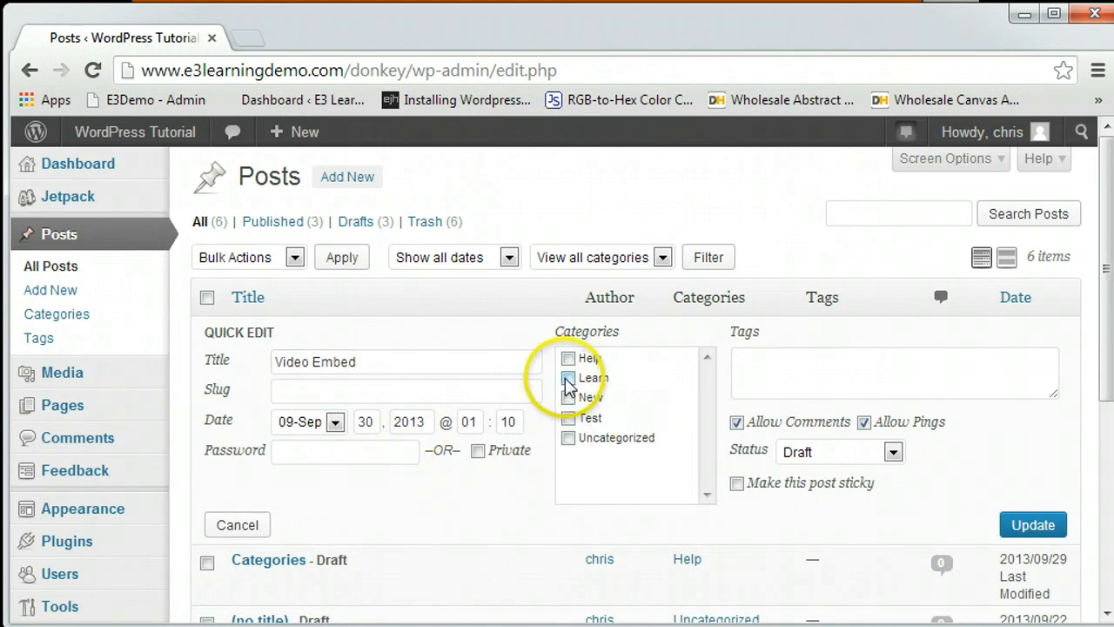
{"action": "left_click", "coordinate": [567, 377]}
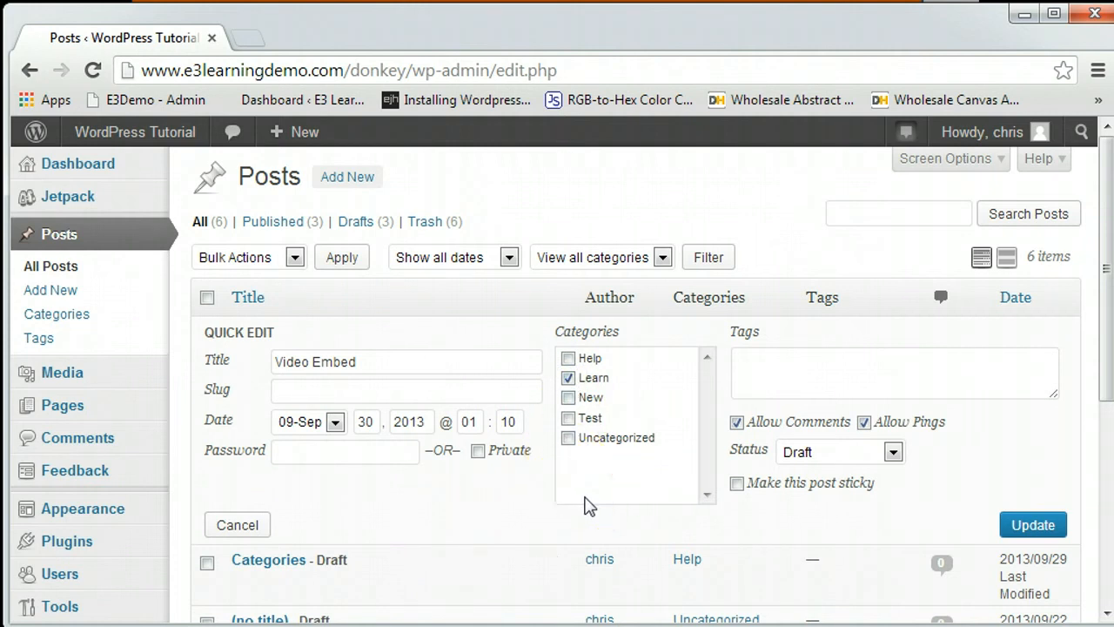
{"action": "left_click", "coordinate": [1034, 522]}
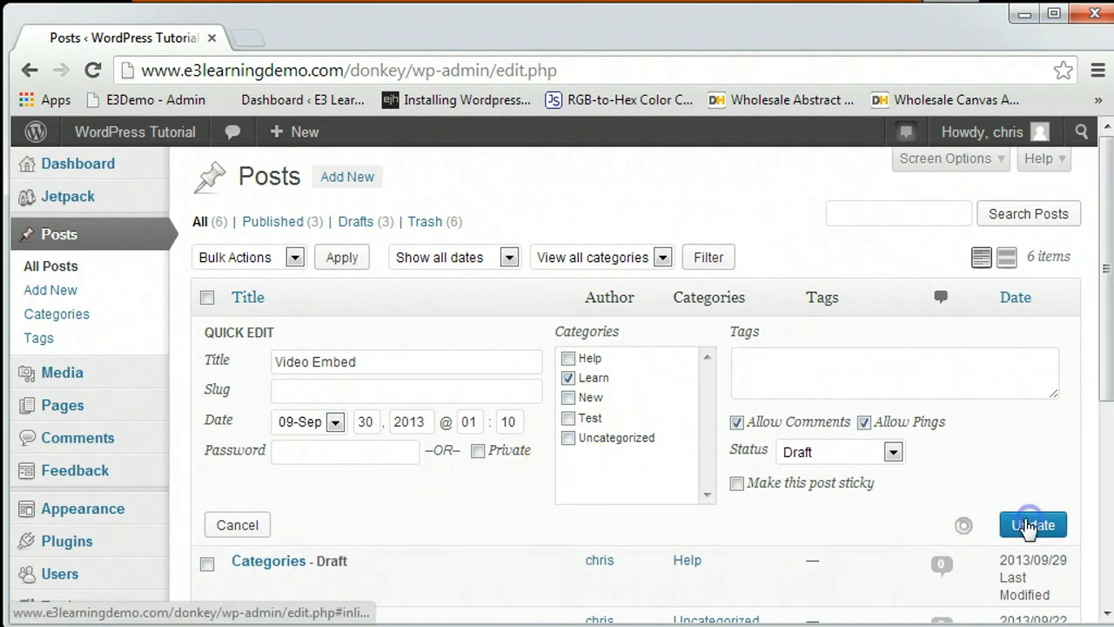
{"action": "left_click", "coordinate": [1033, 524]}
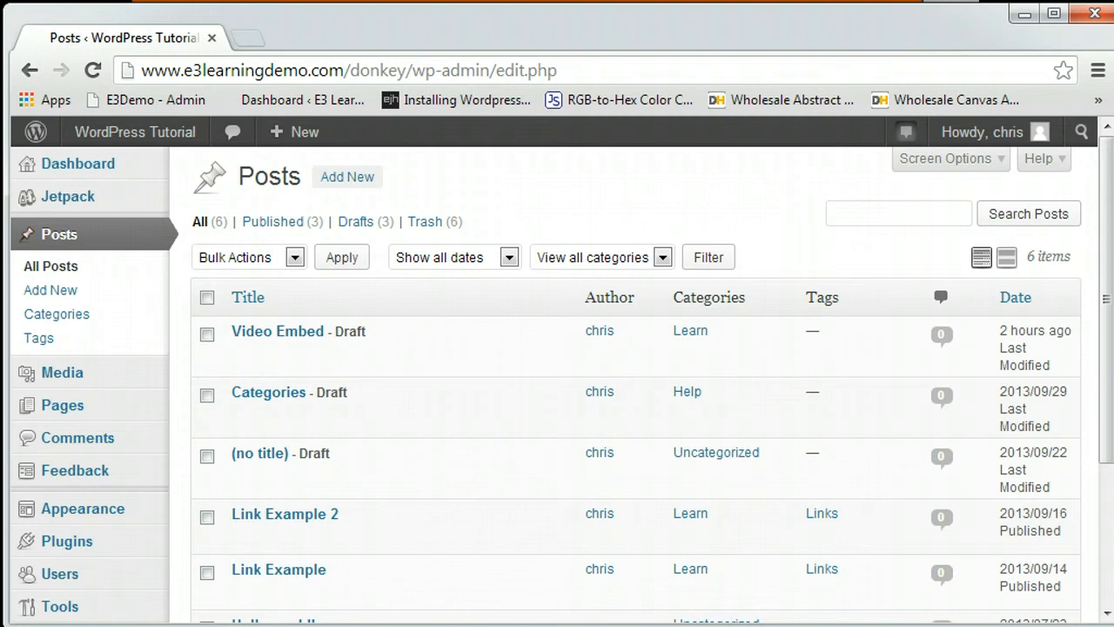
{"action": "mouse_move", "coordinate": [56, 313]}
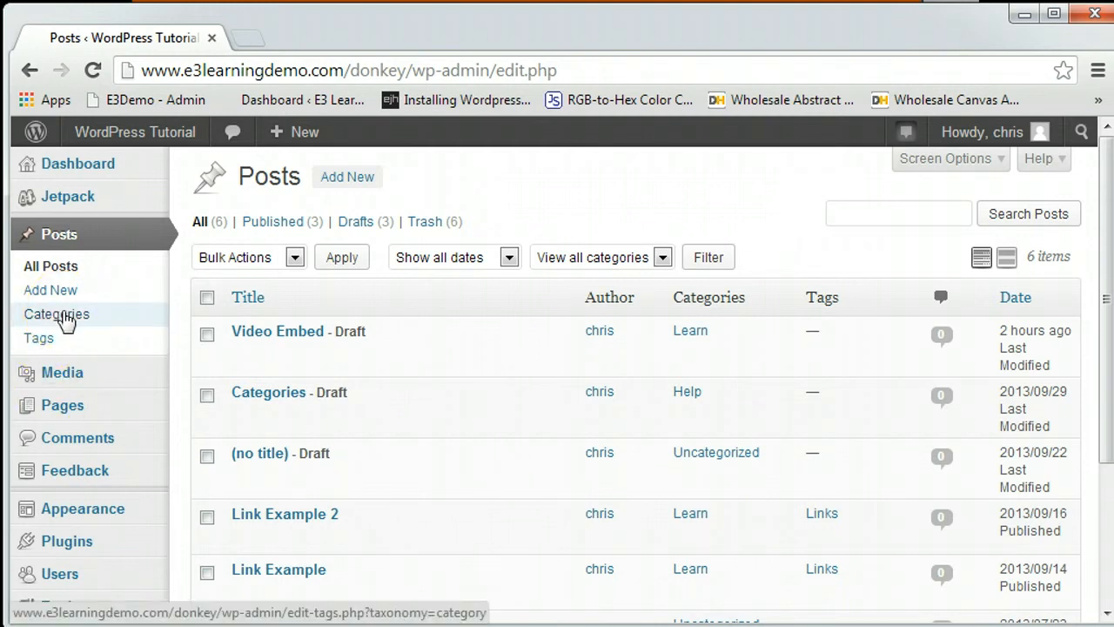
Review the Categories admin table listing Help, Learn, New, Test and Uncategorized with counts.
{"action": "left_click", "coordinate": [56, 313]}
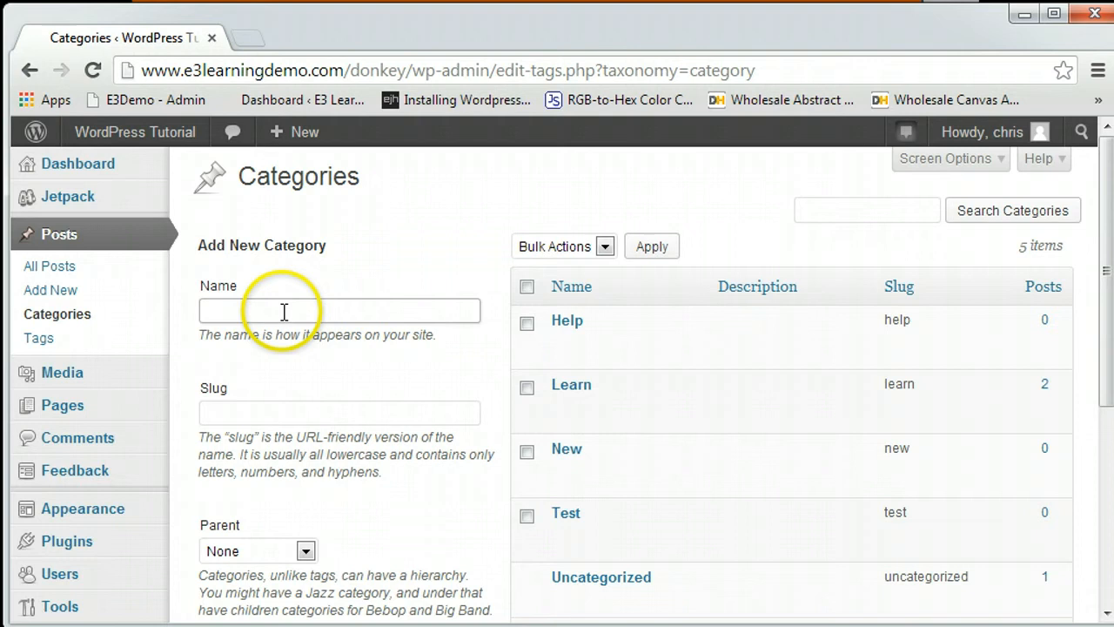
{"action": "scroll", "scroll_direction": "down", "scroll_amount": 3}
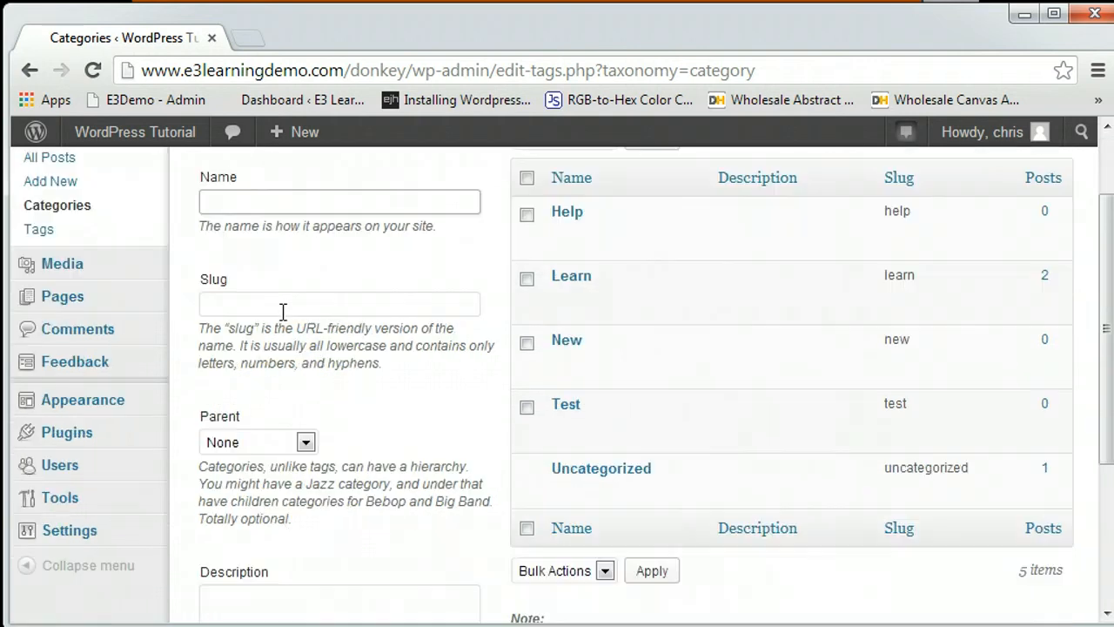
{"action": "scroll", "scroll_direction": "down", "scroll_amount": 3}
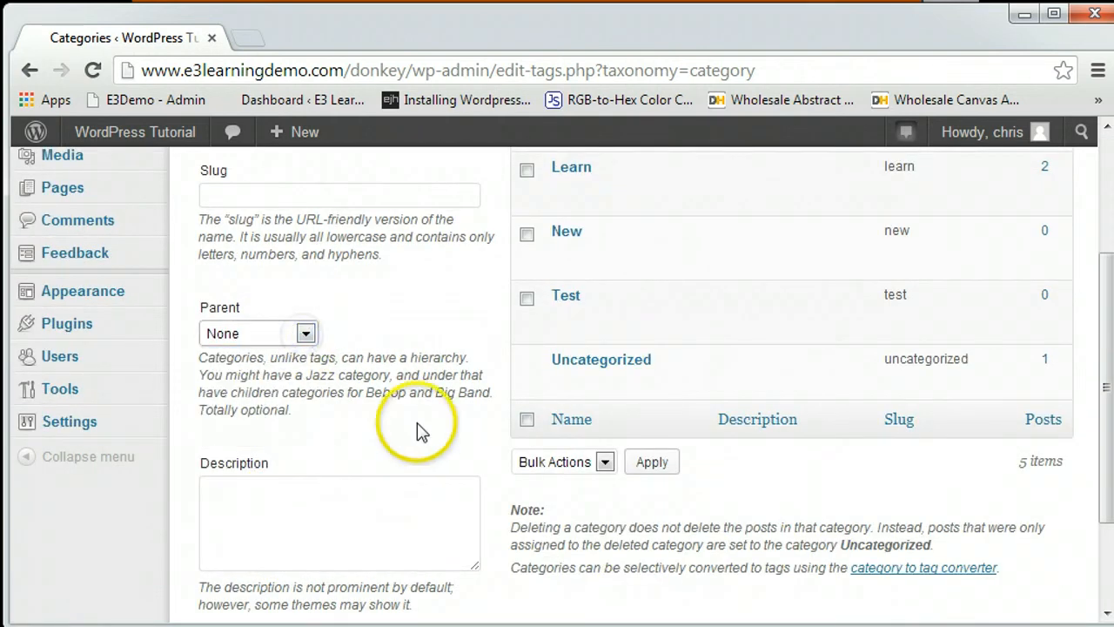
{"action": "scroll", "scroll_direction": "down", "scroll_amount": 3}
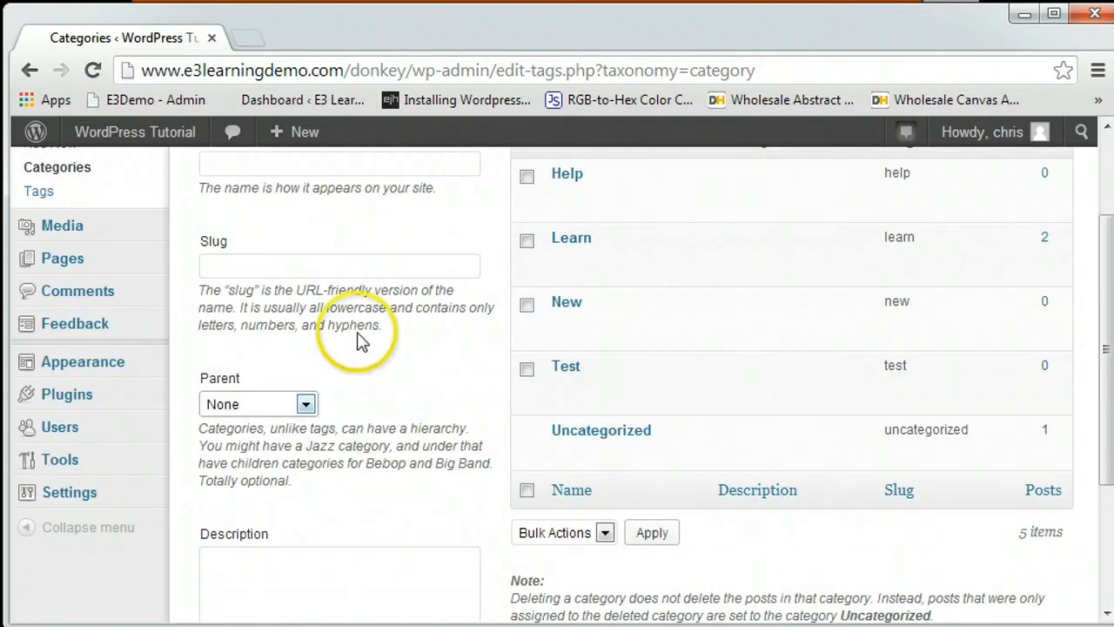
{"action": "mouse_move", "coordinate": [345, 348]}
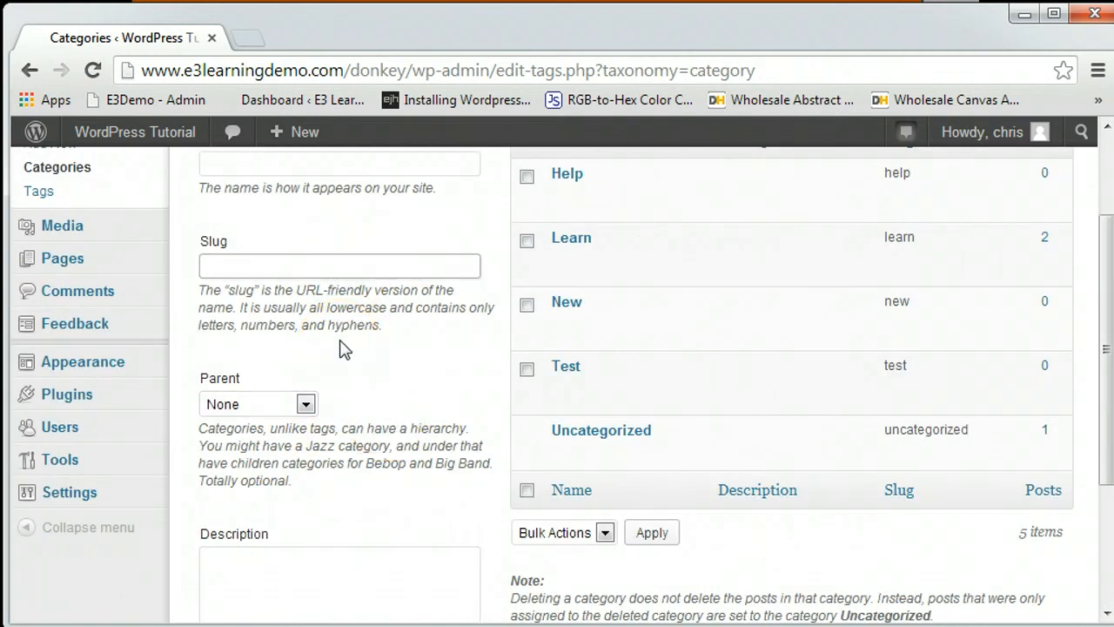
Leave the Categories page and visit the live site.
{"action": "left_click", "coordinate": [338, 264]}
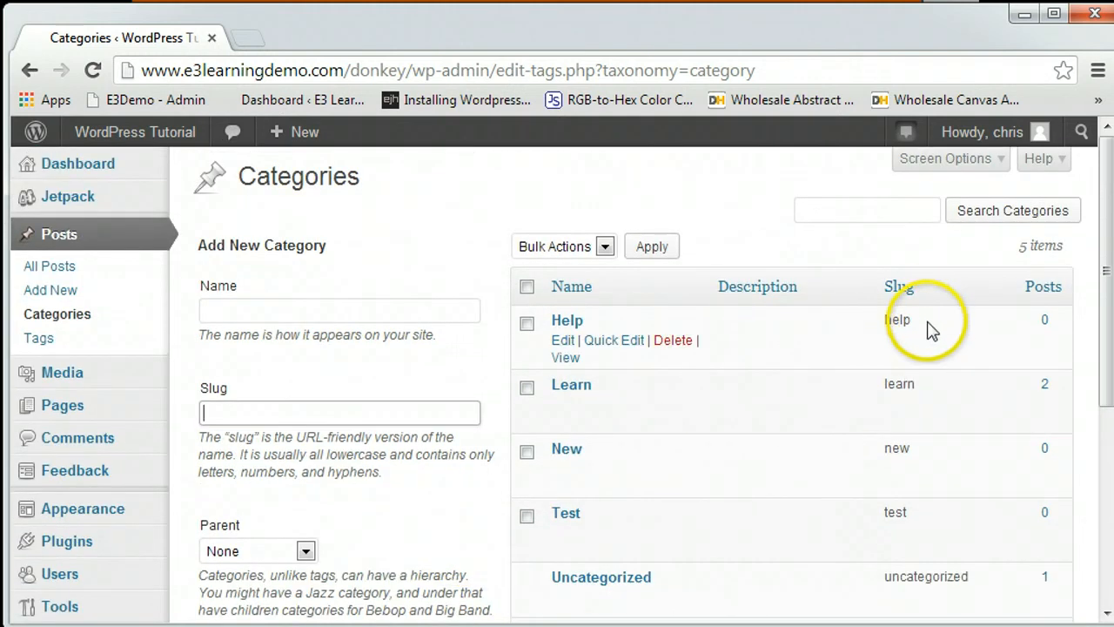
{"action": "mouse_move", "coordinate": [898, 515]}
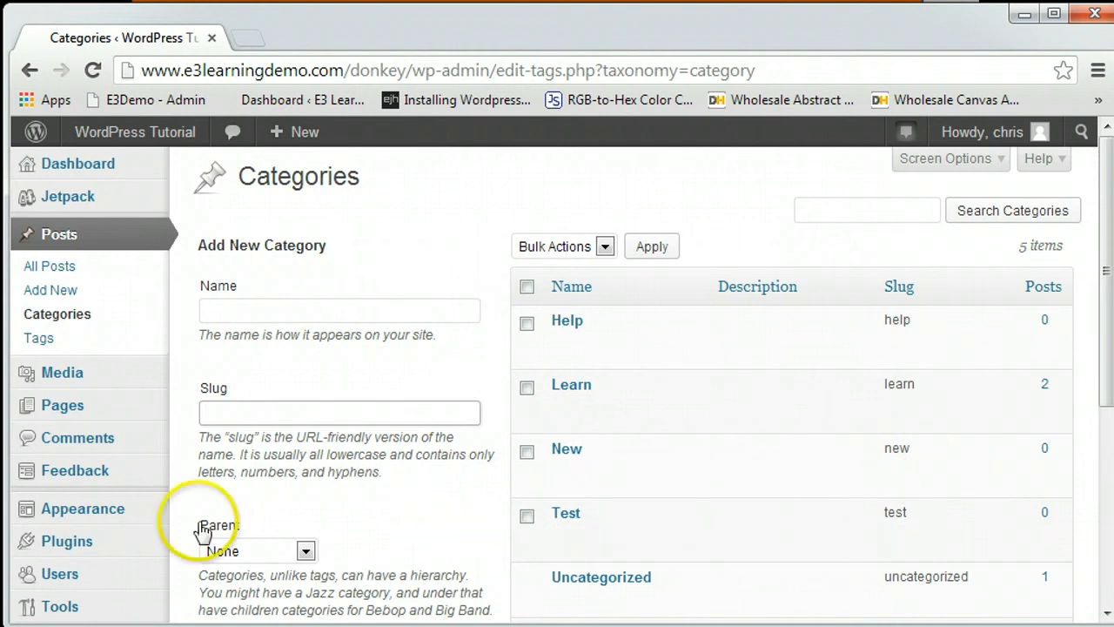
{"action": "mouse_move", "coordinate": [199, 536]}
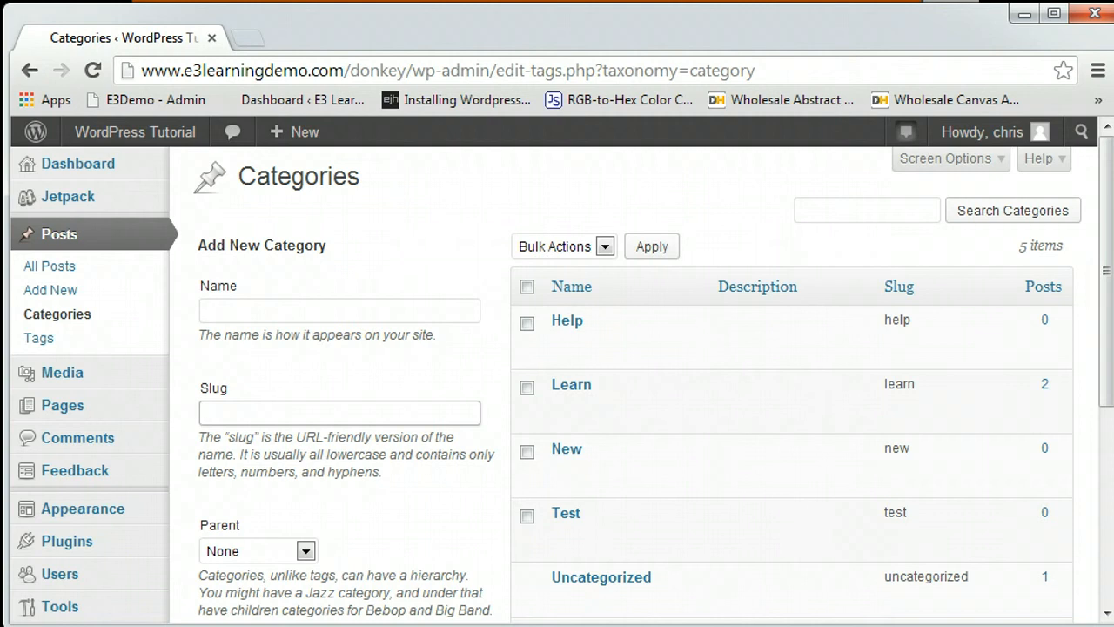
{"action": "left_click", "coordinate": [338, 412]}
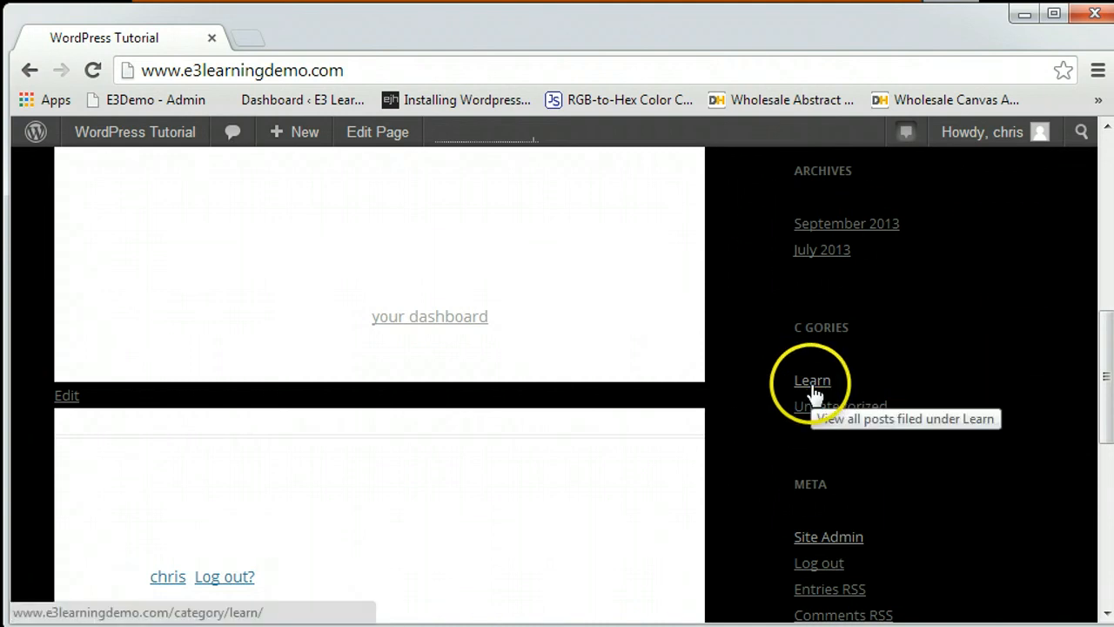
{"action": "mouse_move", "coordinate": [804, 419]}
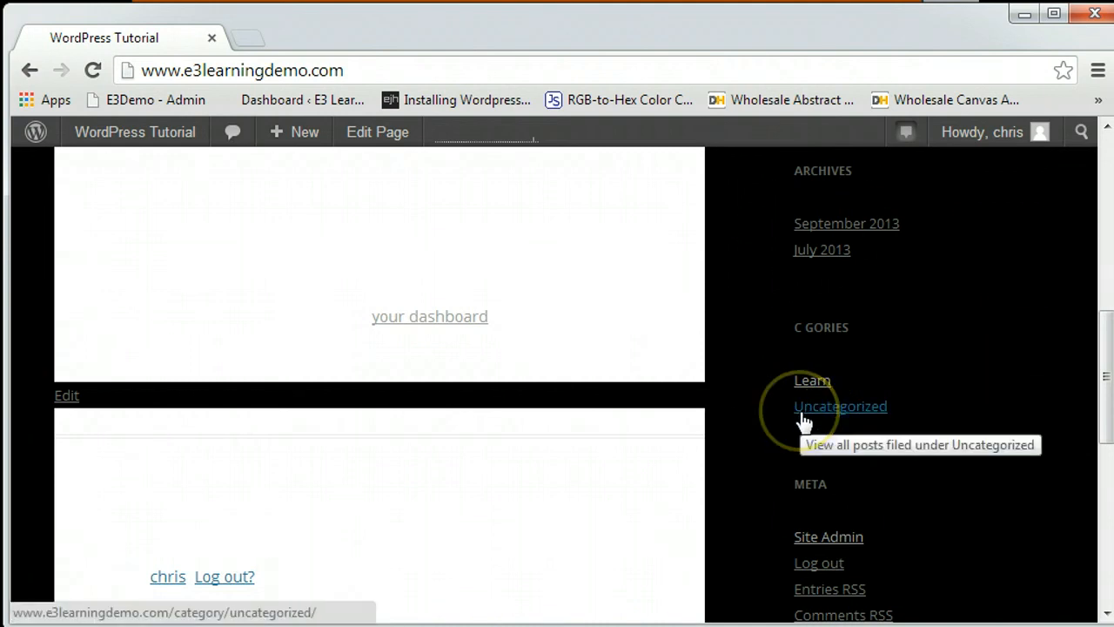
View the live site's Learn category archive, then return to the admin dashboard.
{"action": "left_click", "coordinate": [811, 379]}
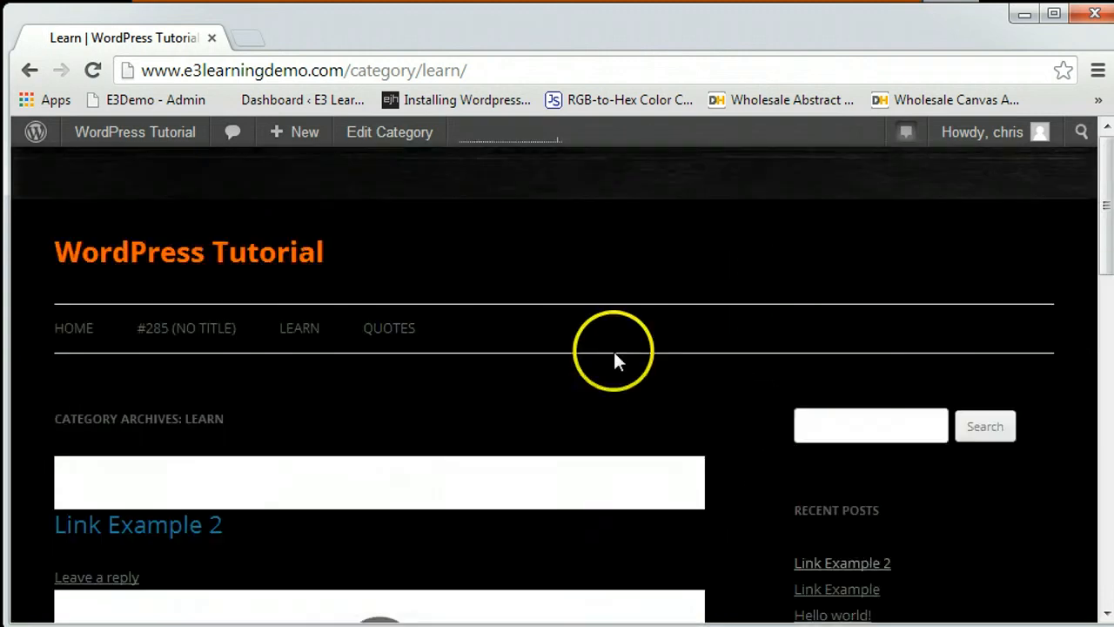
{"action": "left_click", "coordinate": [136, 132]}
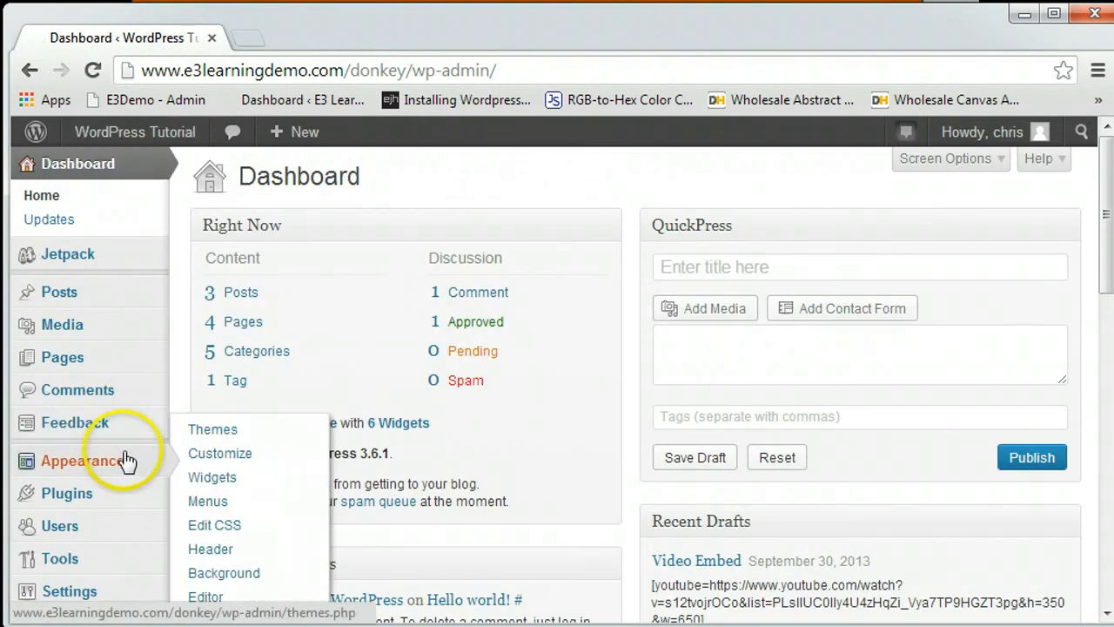
In Appearance > Widgets, expand the Main Sidebar's Categories widget, then head to All Posts.
{"action": "left_click", "coordinate": [212, 477]}
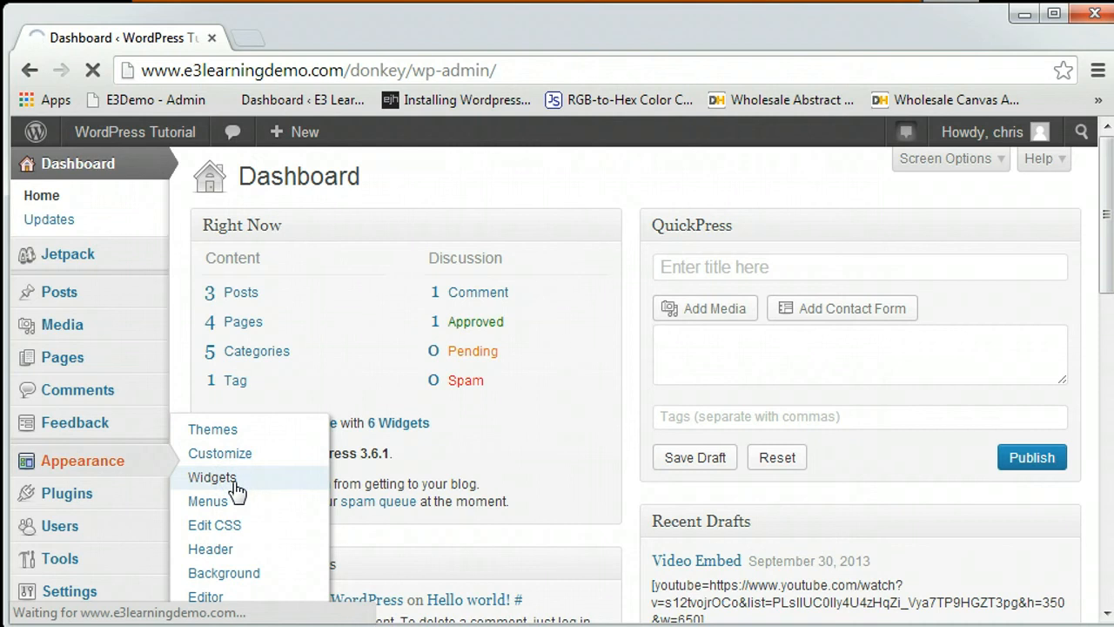
{"action": "left_click", "coordinate": [212, 477]}
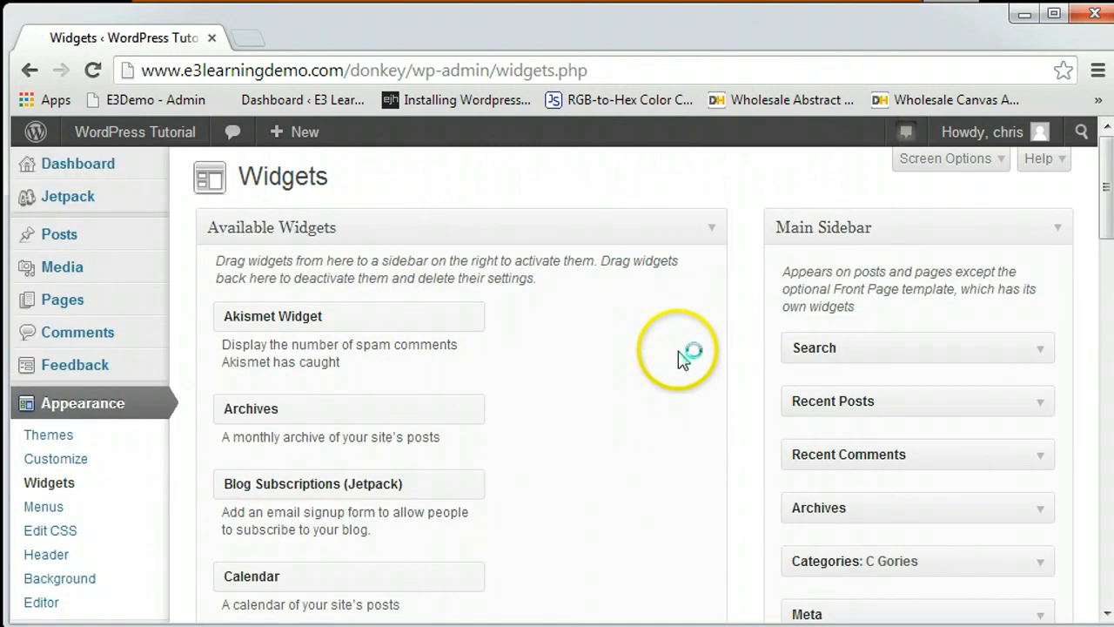
{"action": "left_click", "coordinate": [862, 453]}
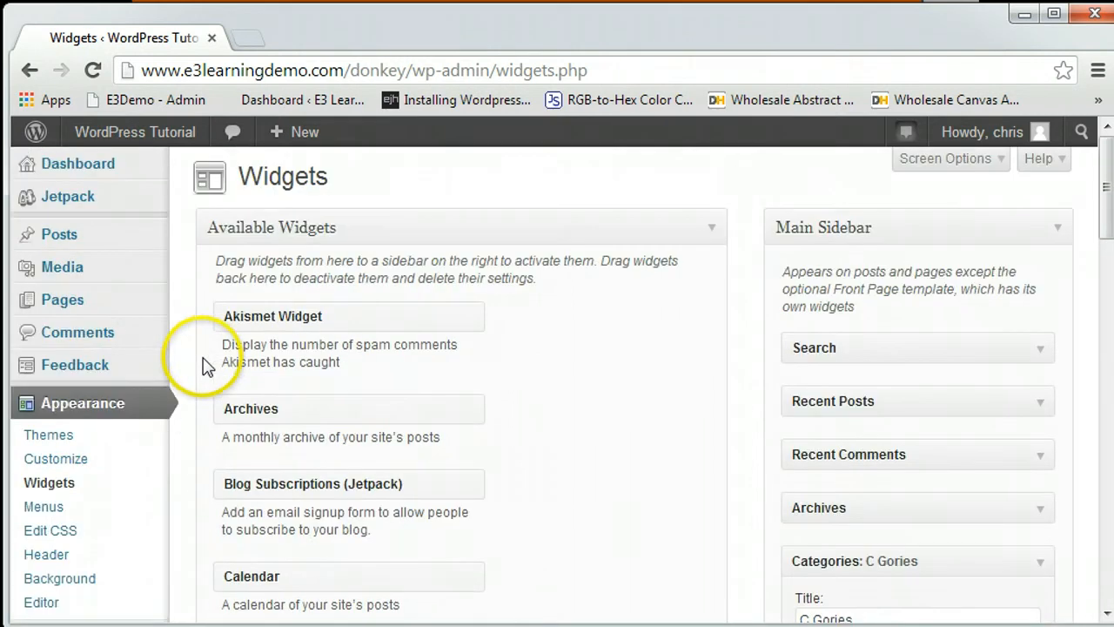
{"action": "left_click", "coordinate": [59, 234]}
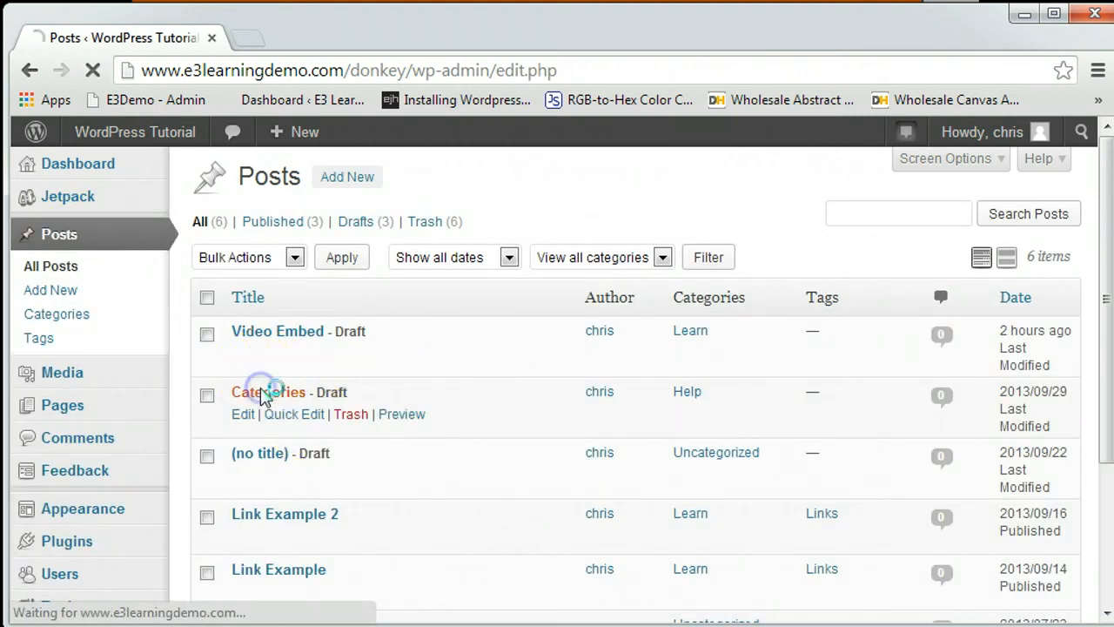
In the Categories post editor, add an 'embed' tag, then remove it again.
{"action": "left_click", "coordinate": [268, 391]}
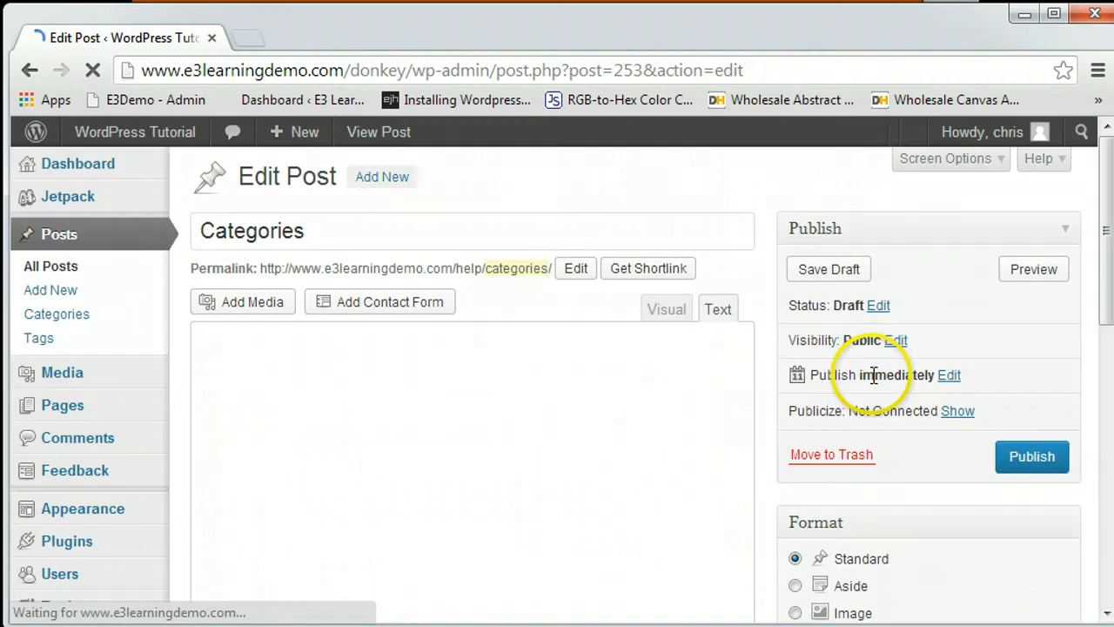
{"action": "scroll", "scroll_direction": "down", "scroll_amount": 3}
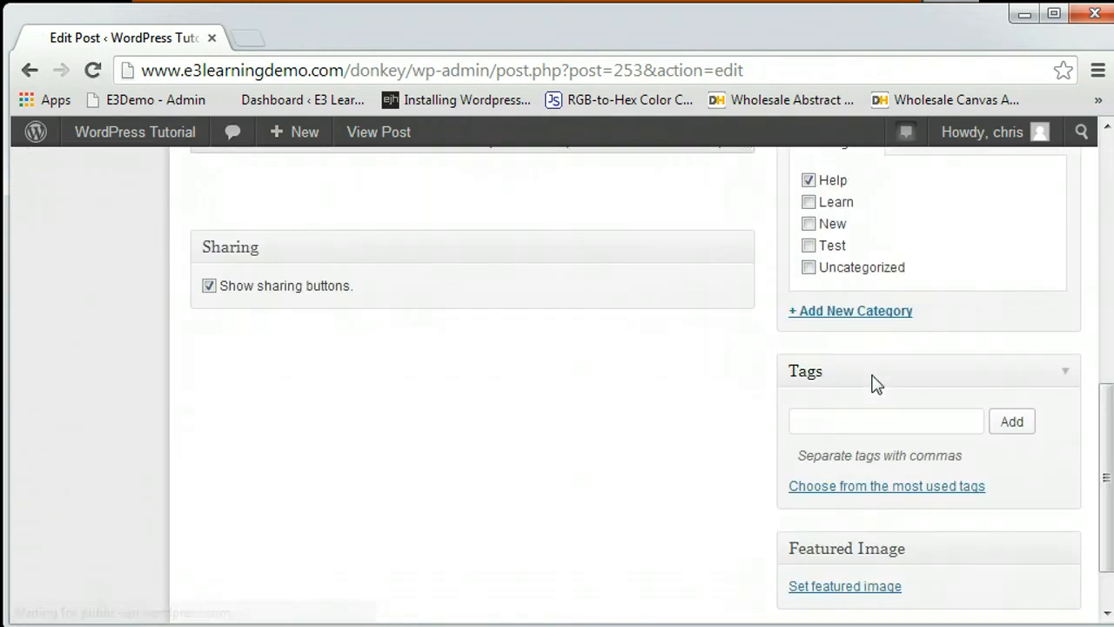
{"action": "left_click", "coordinate": [855, 413]}
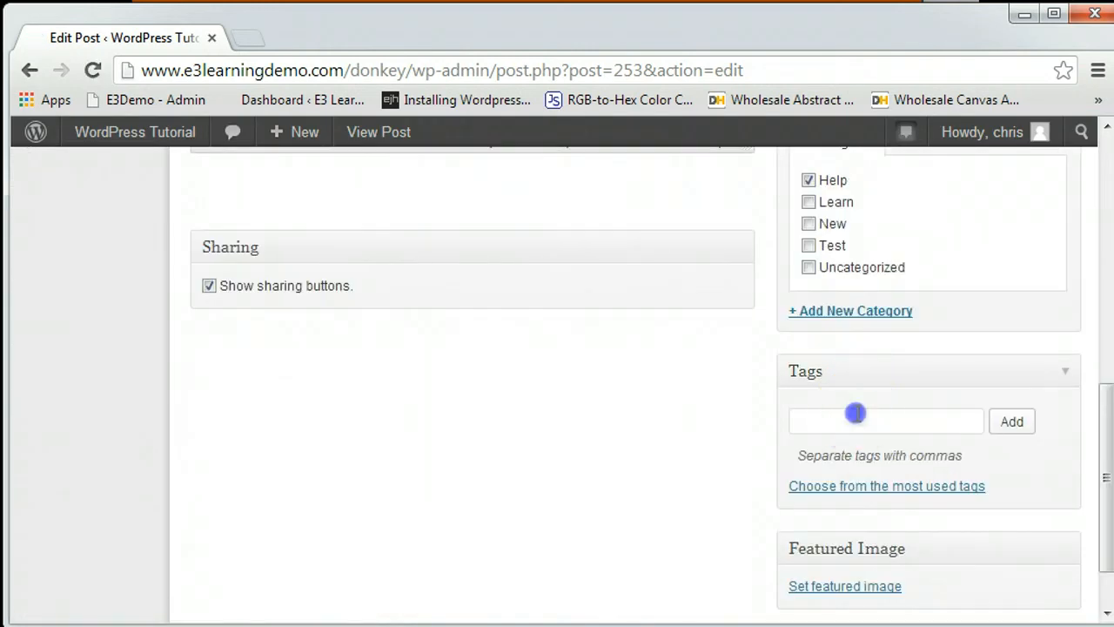
{"action": "type", "text": "embed"}
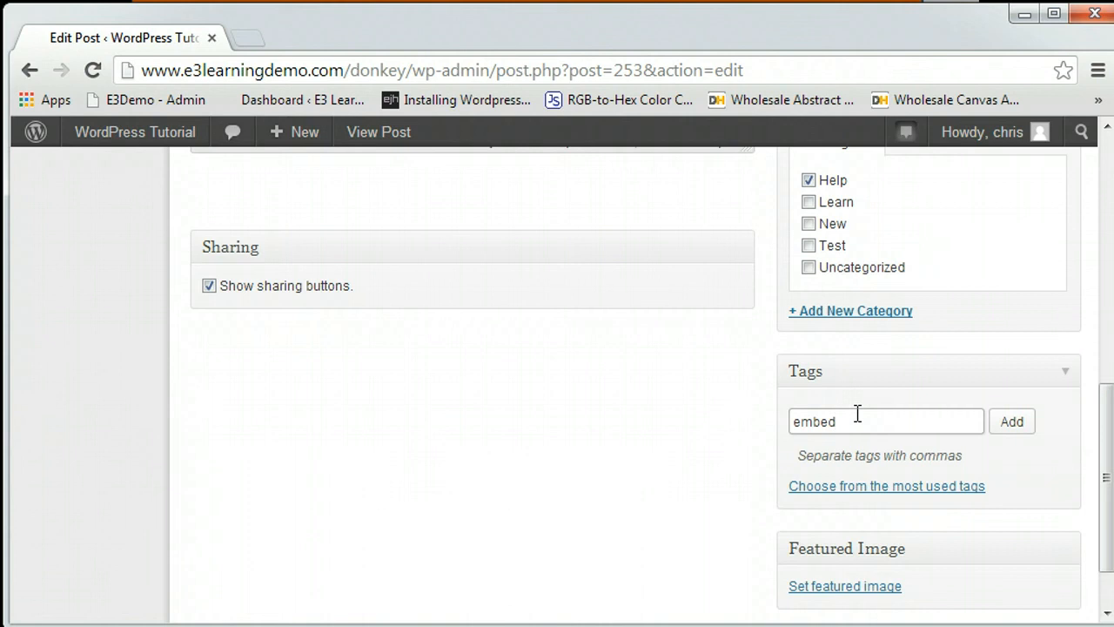
{"action": "left_click", "coordinate": [1012, 420]}
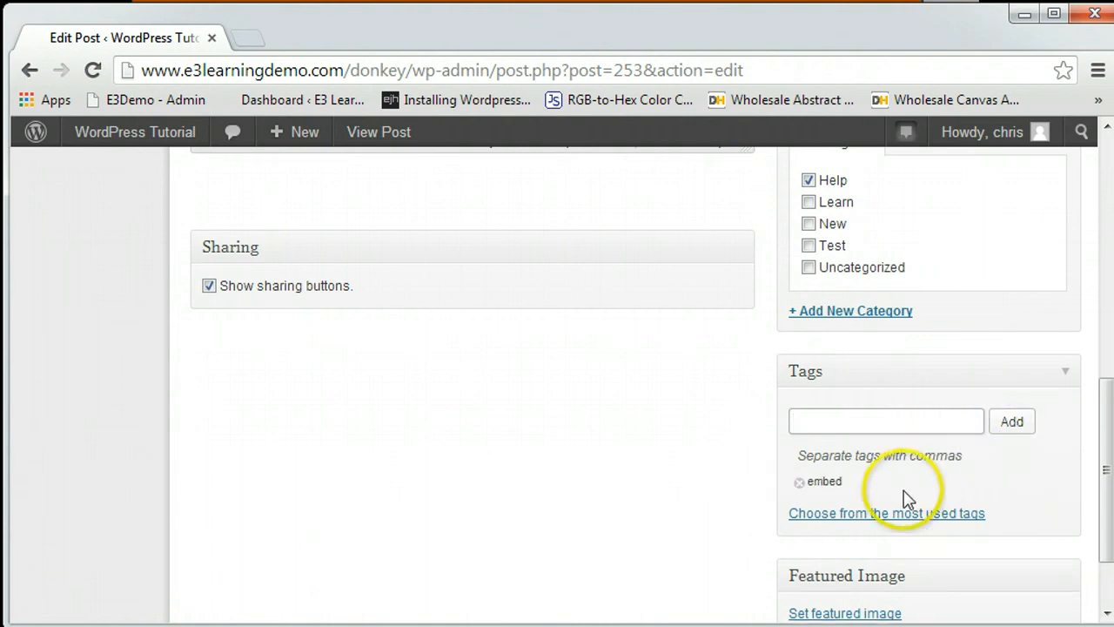
{"action": "mouse_move", "coordinate": [736, 576]}
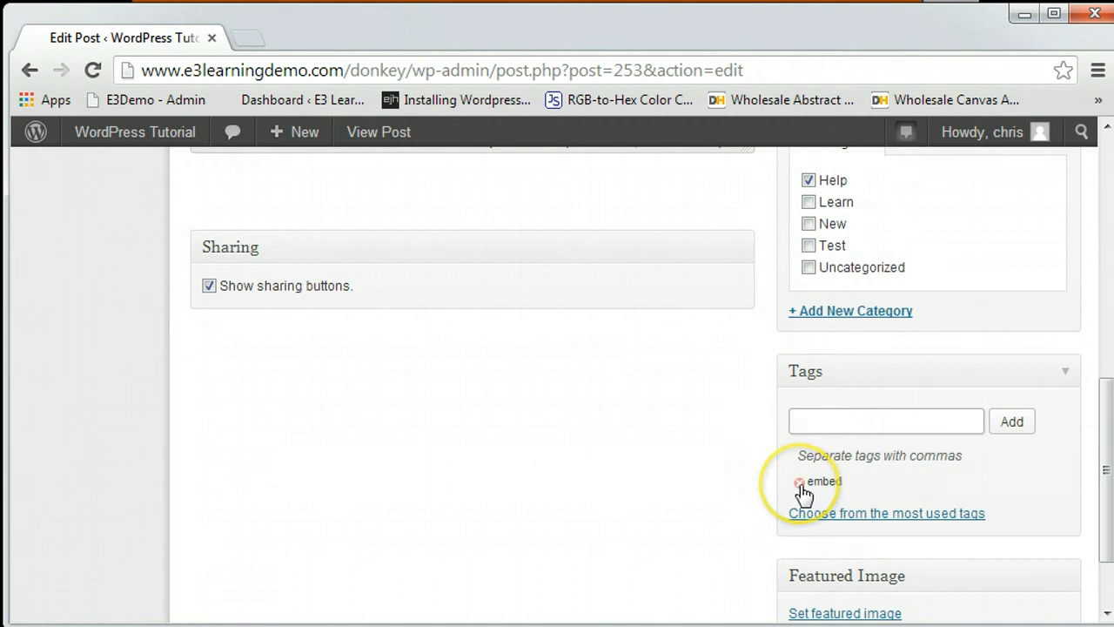
{"action": "left_click", "coordinate": [800, 480]}
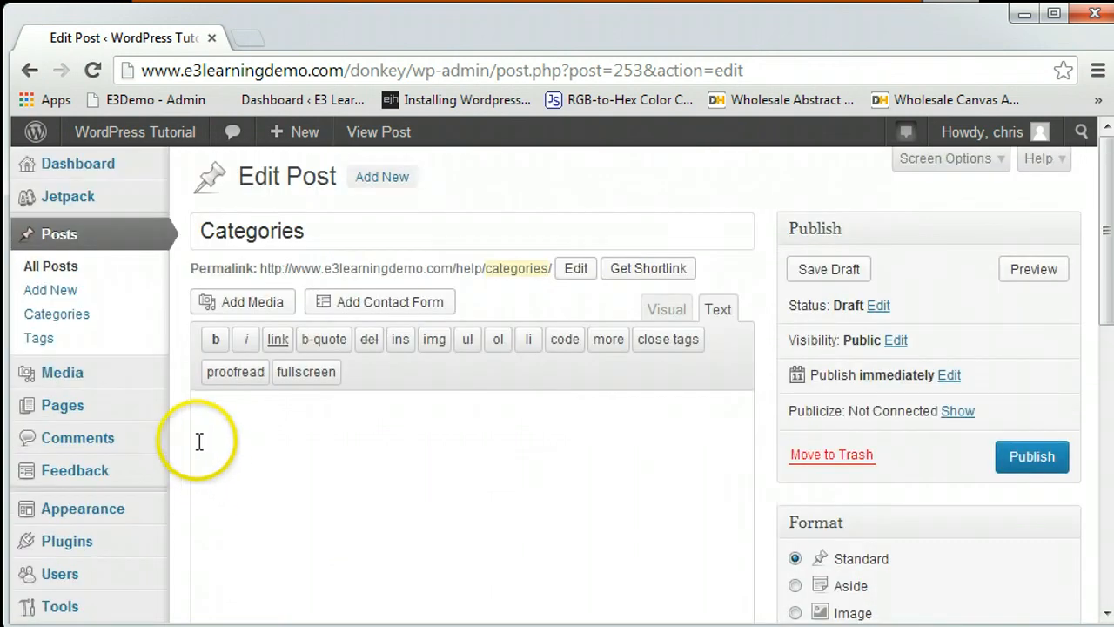
Quick Edit the Video Embed draft to give it the tag 'tag' and update.
{"action": "left_click", "coordinate": [51, 267]}
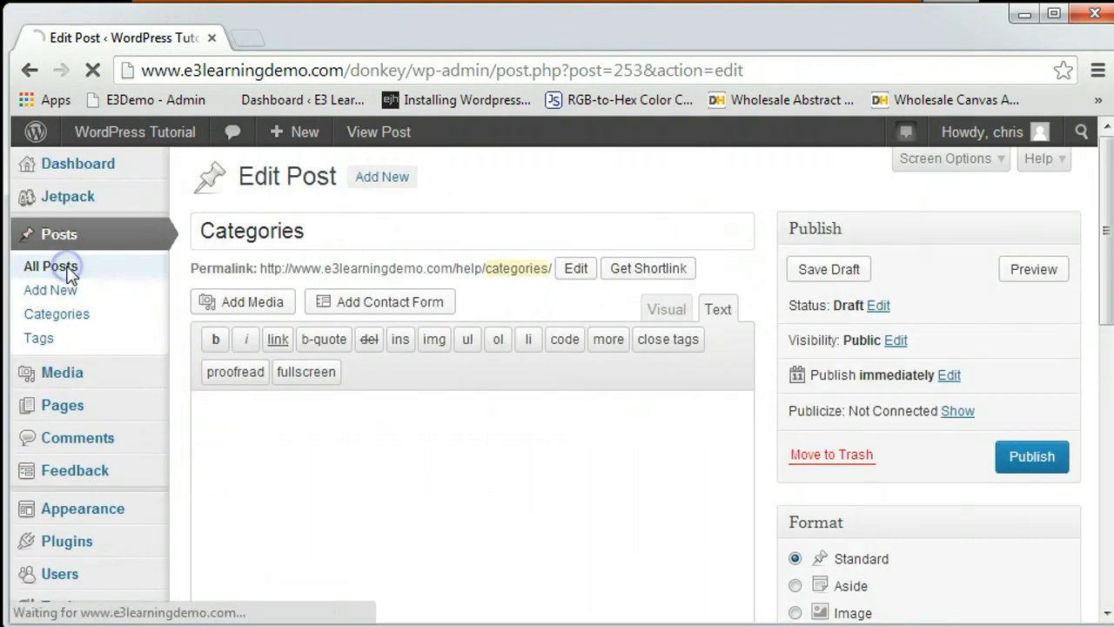
{"action": "left_click", "coordinate": [49, 264]}
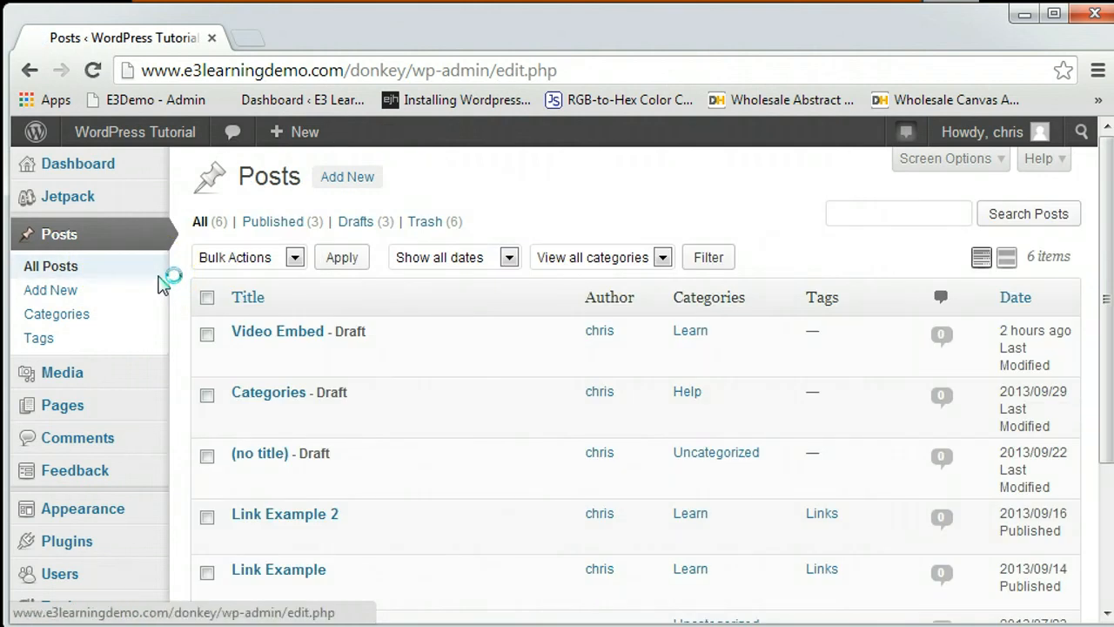
{"action": "mouse_move", "coordinate": [303, 357]}
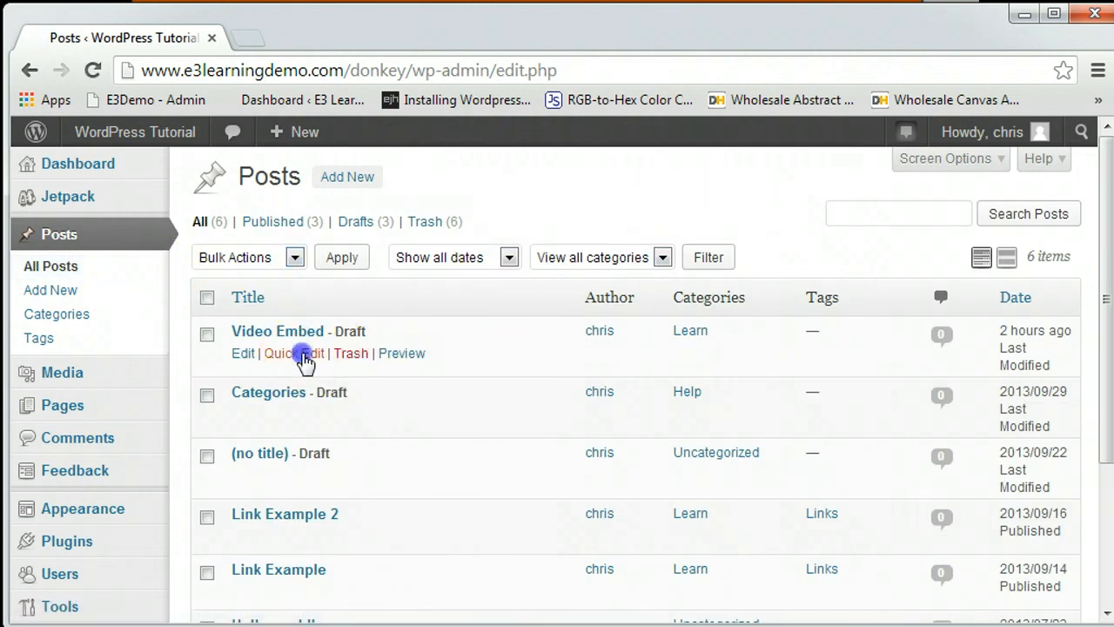
{"action": "left_click", "coordinate": [293, 353]}
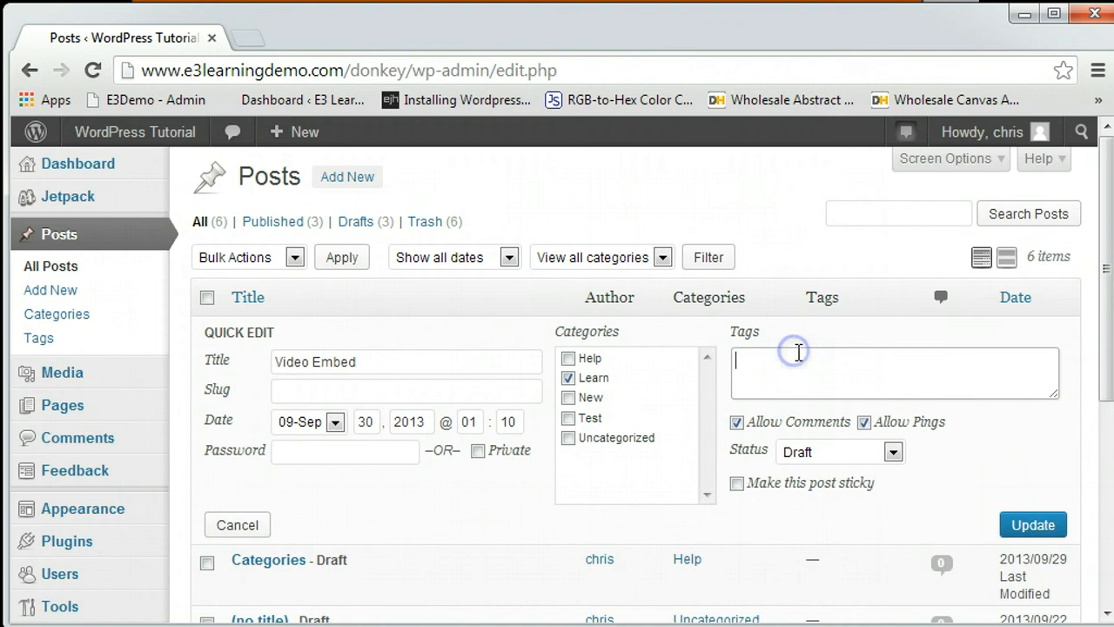
{"action": "type", "text": "tag"}
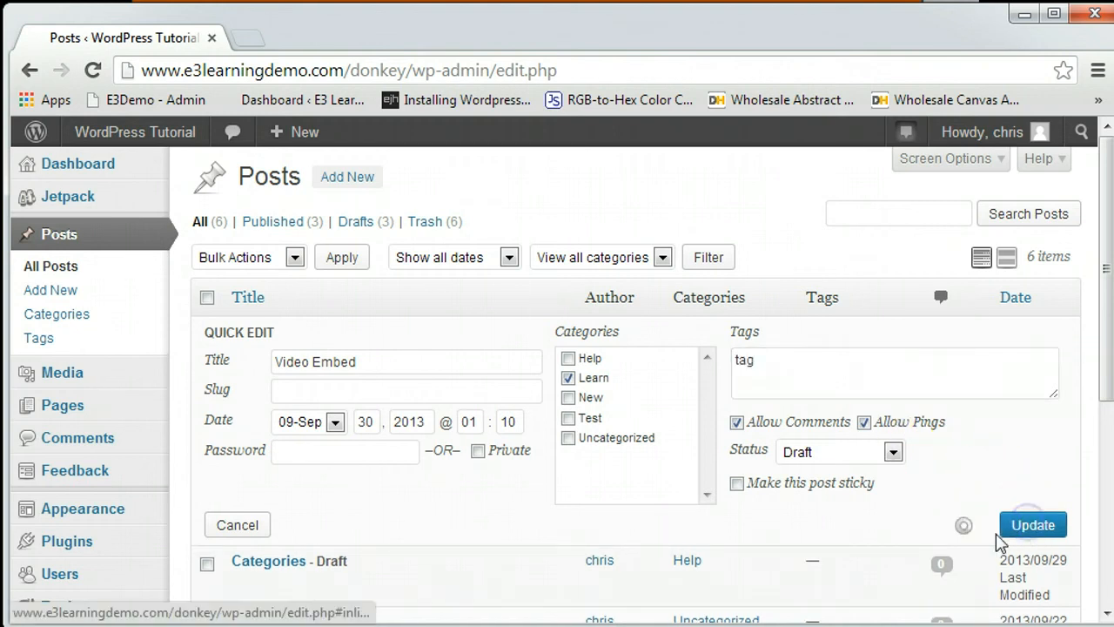
{"action": "left_click", "coordinate": [1033, 522]}
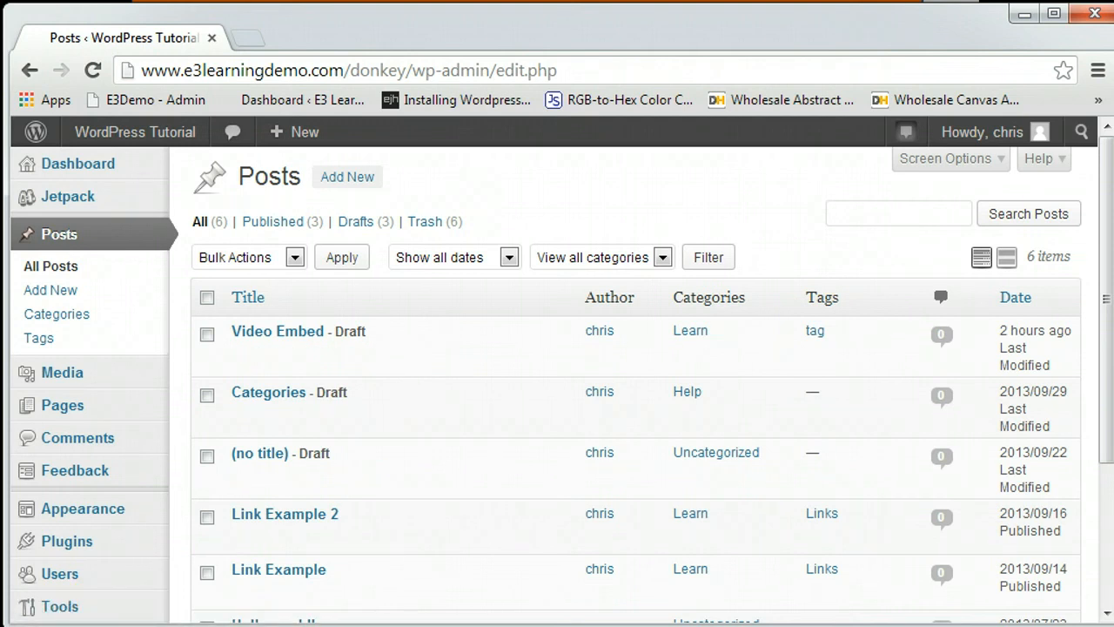
{"action": "mouse_move", "coordinate": [42, 338]}
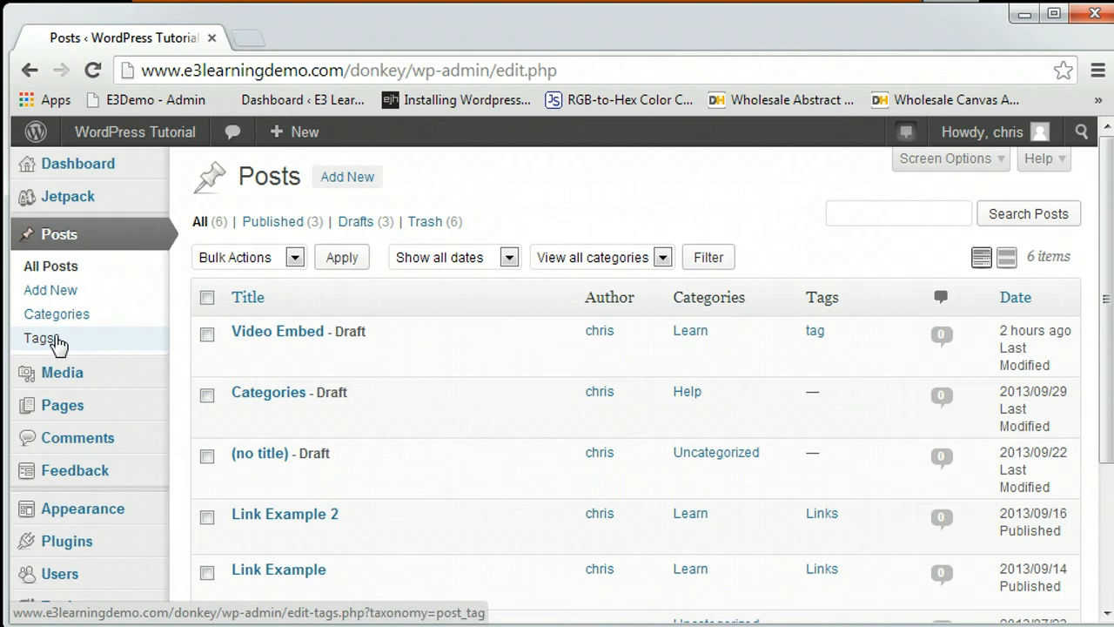
View the Posts > Tags page listing Links (2 posts) and tag (0).
{"action": "left_click", "coordinate": [39, 338]}
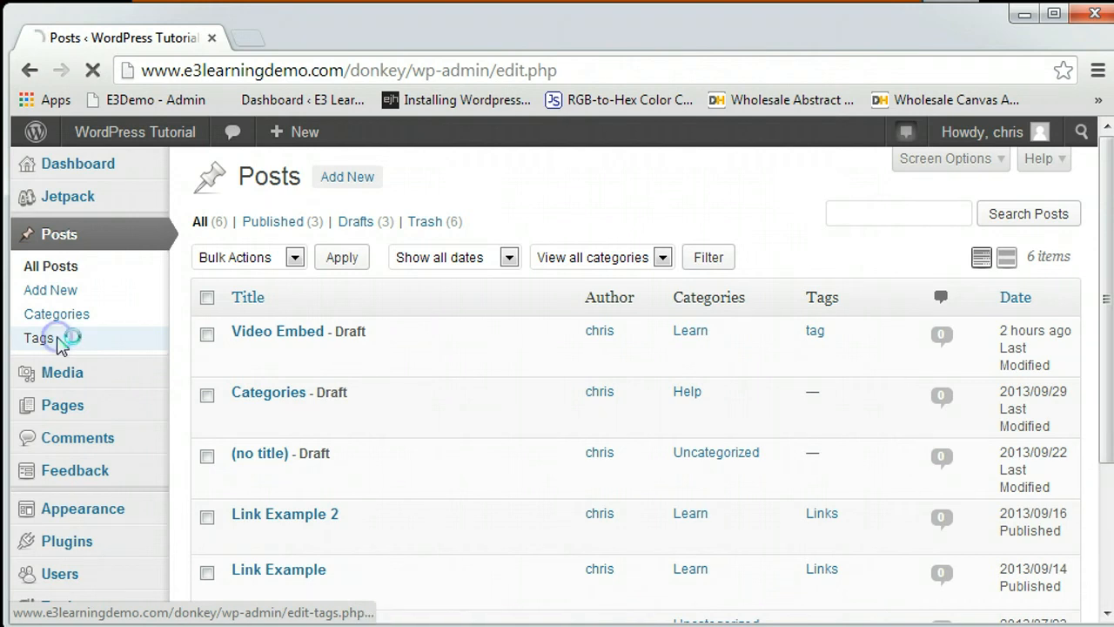
{"action": "left_click", "coordinate": [38, 337]}
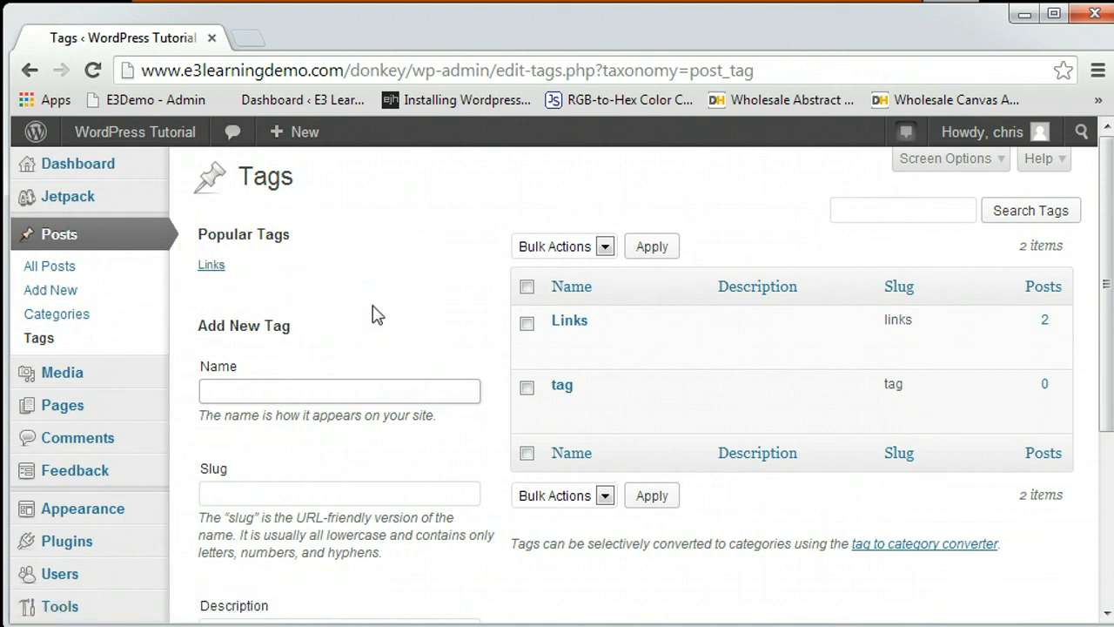
{"action": "scroll", "scroll_direction": "down", "scroll_amount": 3}
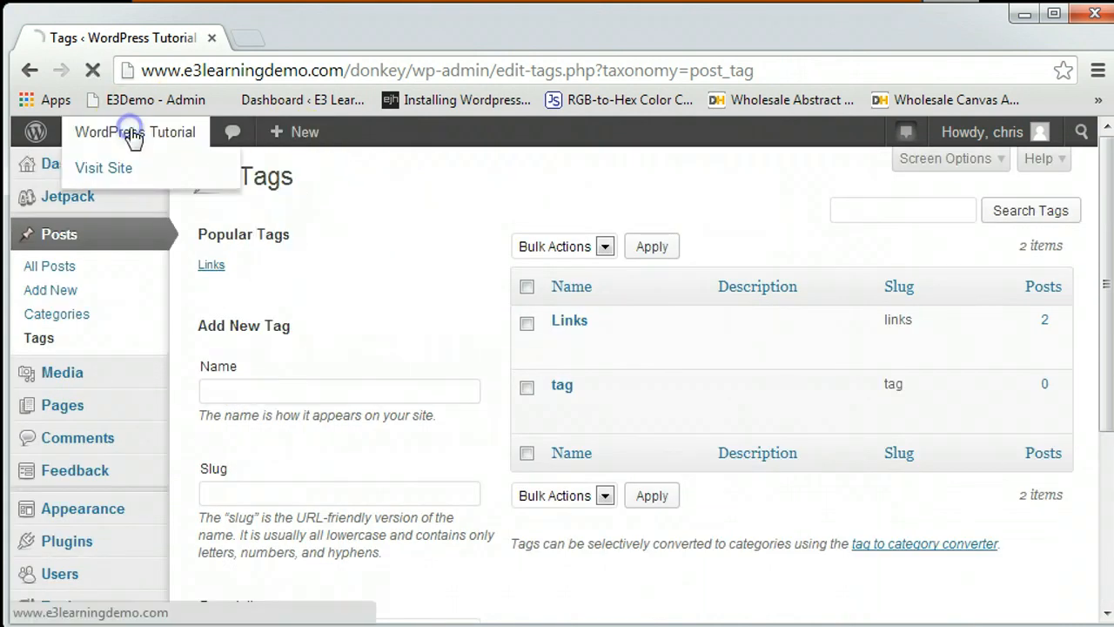
On the live site, go through Link Example 2 to the Links tag archive.
{"action": "left_click", "coordinate": [104, 167]}
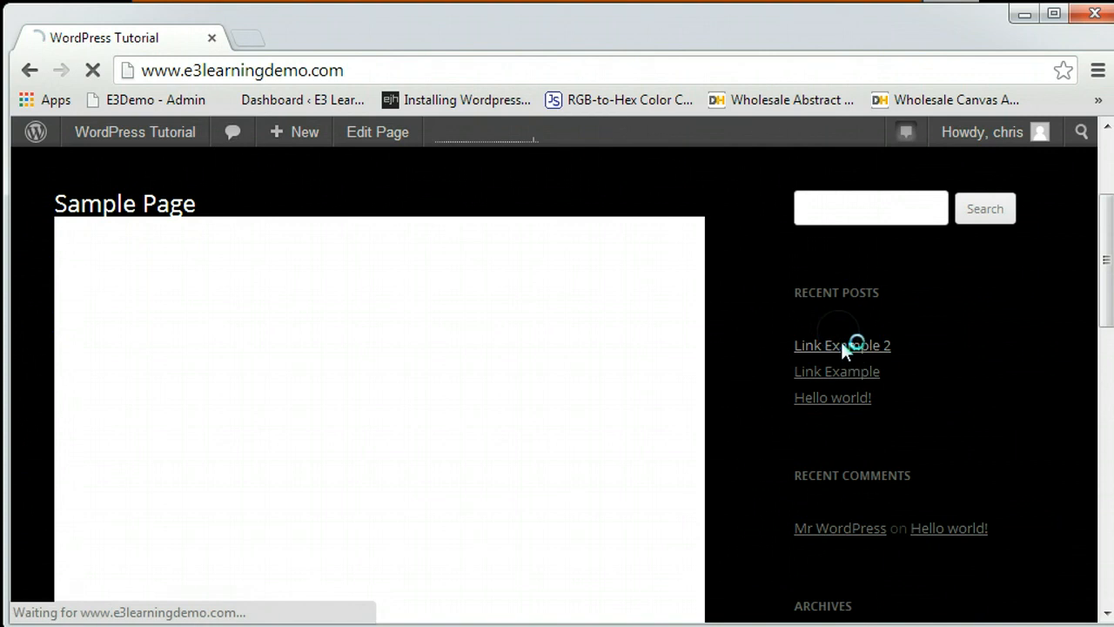
{"action": "left_click", "coordinate": [842, 345]}
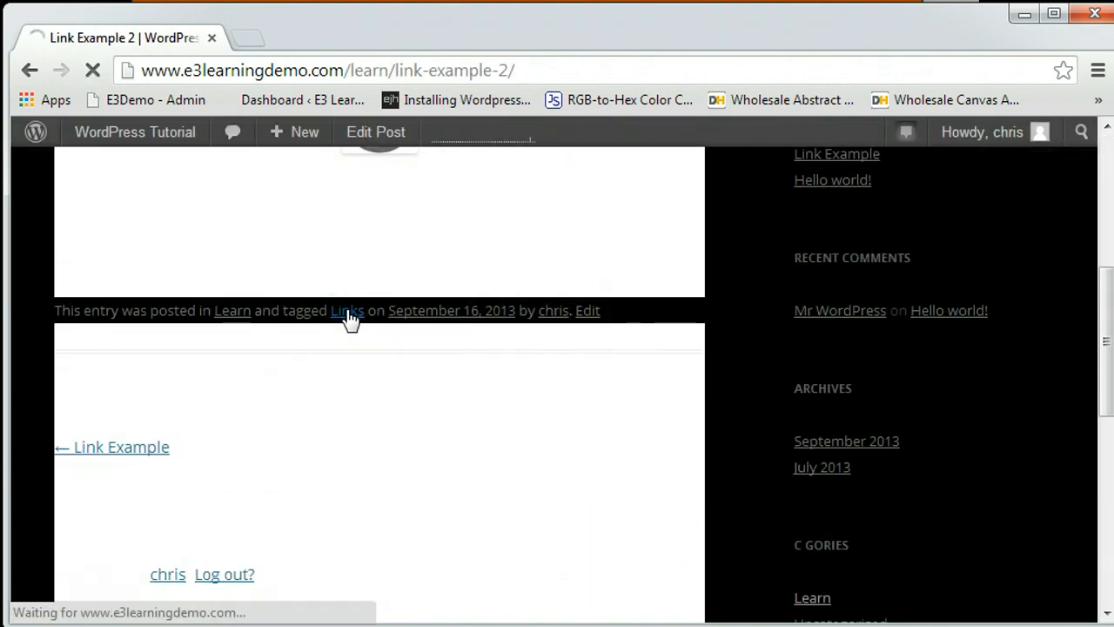
{"action": "left_click", "coordinate": [346, 310]}
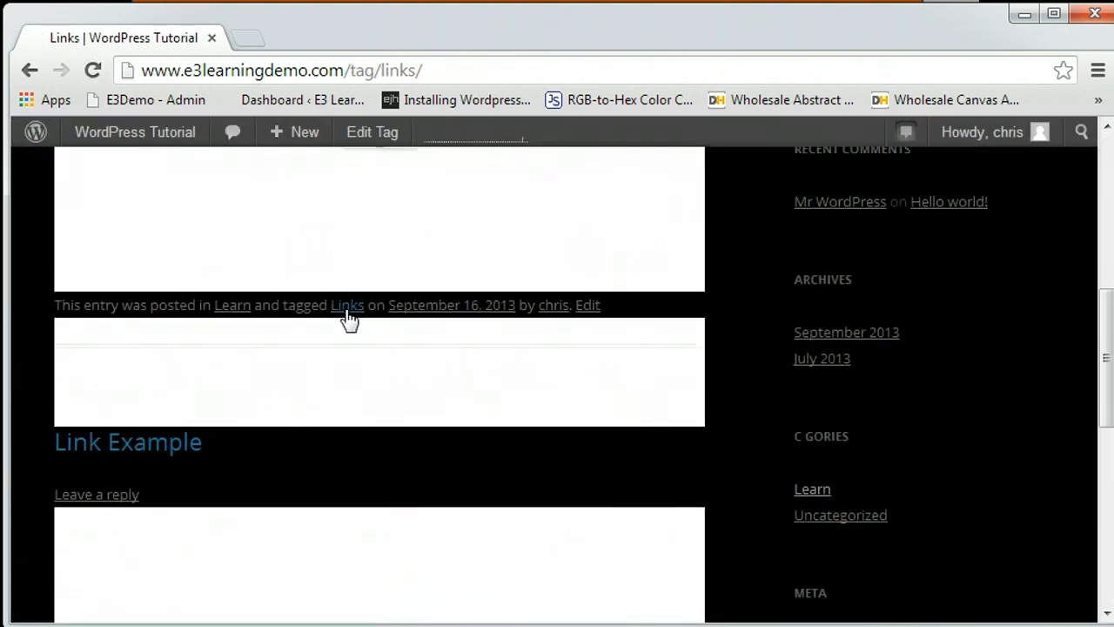